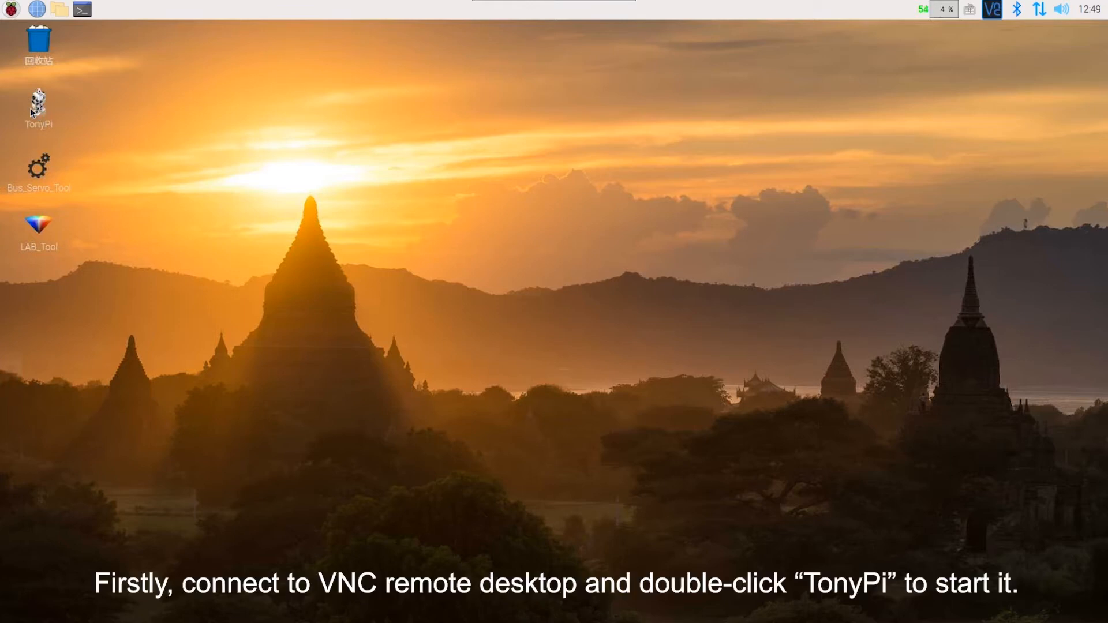
Double-click the TonyPi desktop icon to bring up the Execute File prompt
double_click(37, 104)
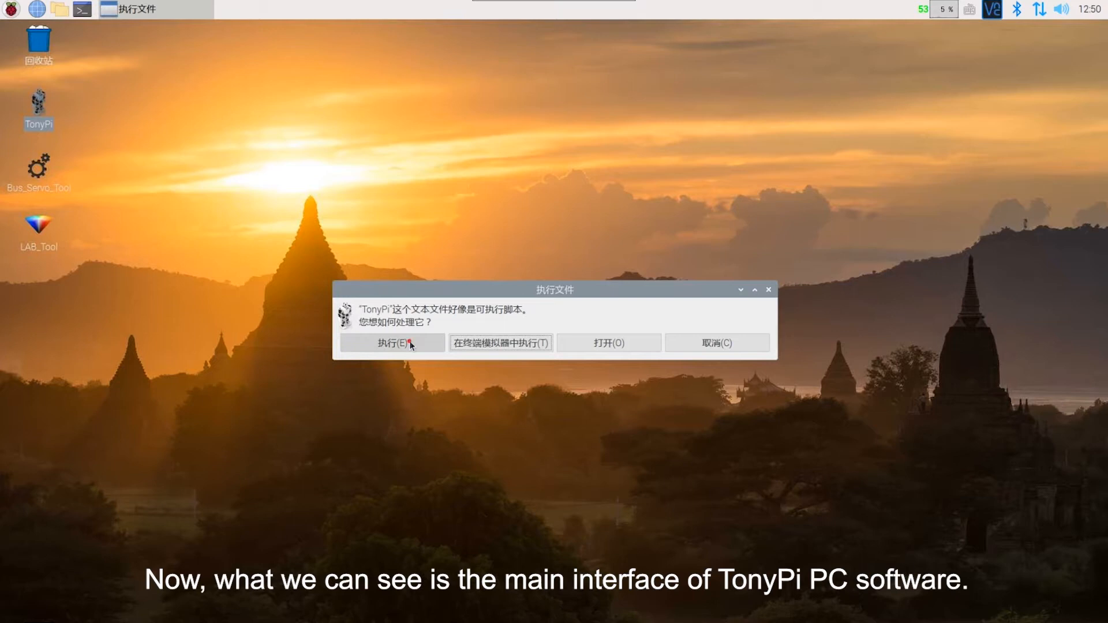
Execute the TonyPi script to launch TonyPi PC software 1.20 with all servos at 500
click(391, 343)
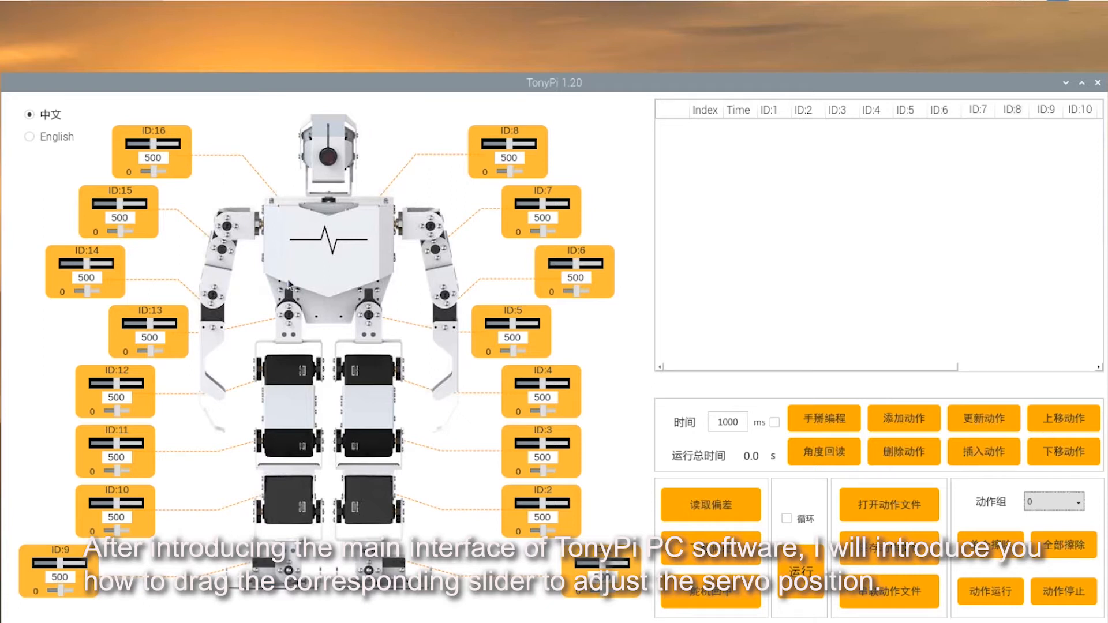
mouse_move(431, 276)
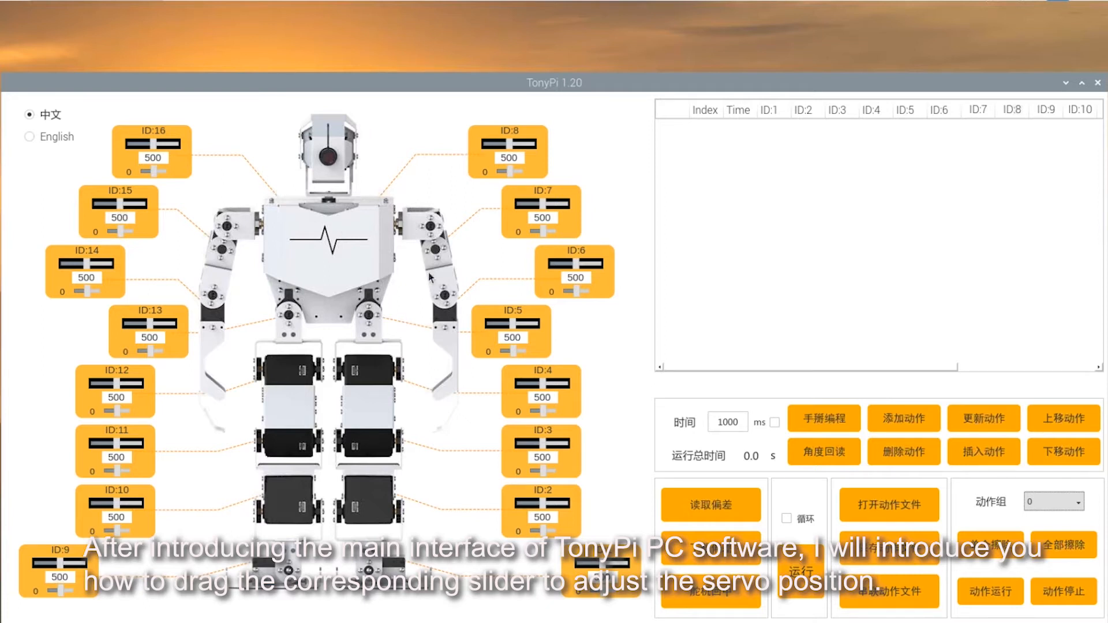
mouse_move(337, 131)
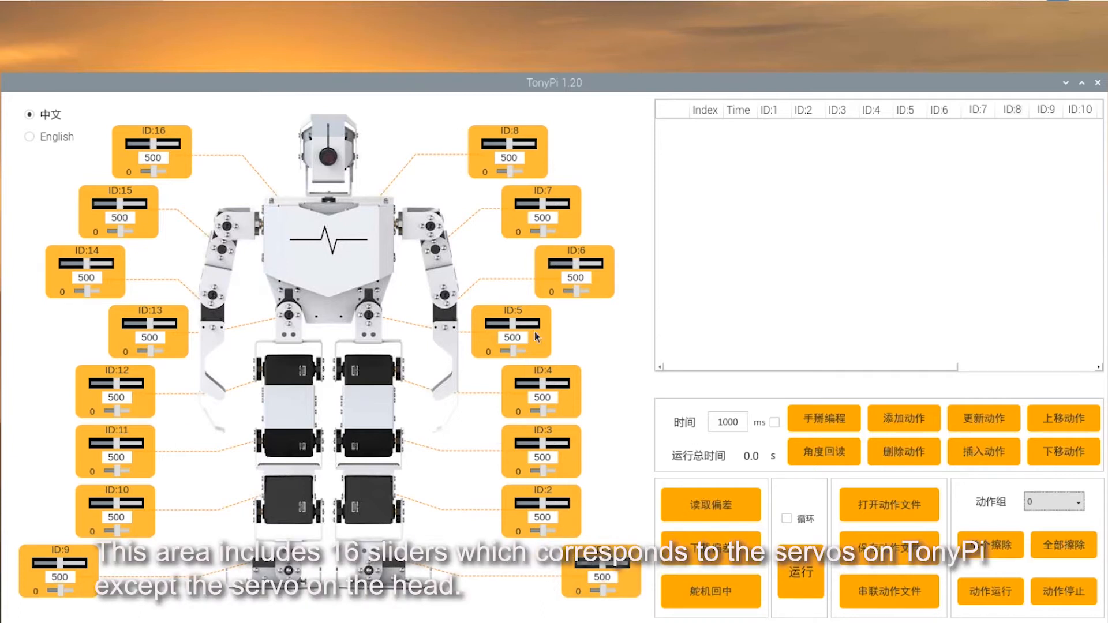
mouse_move(249, 158)
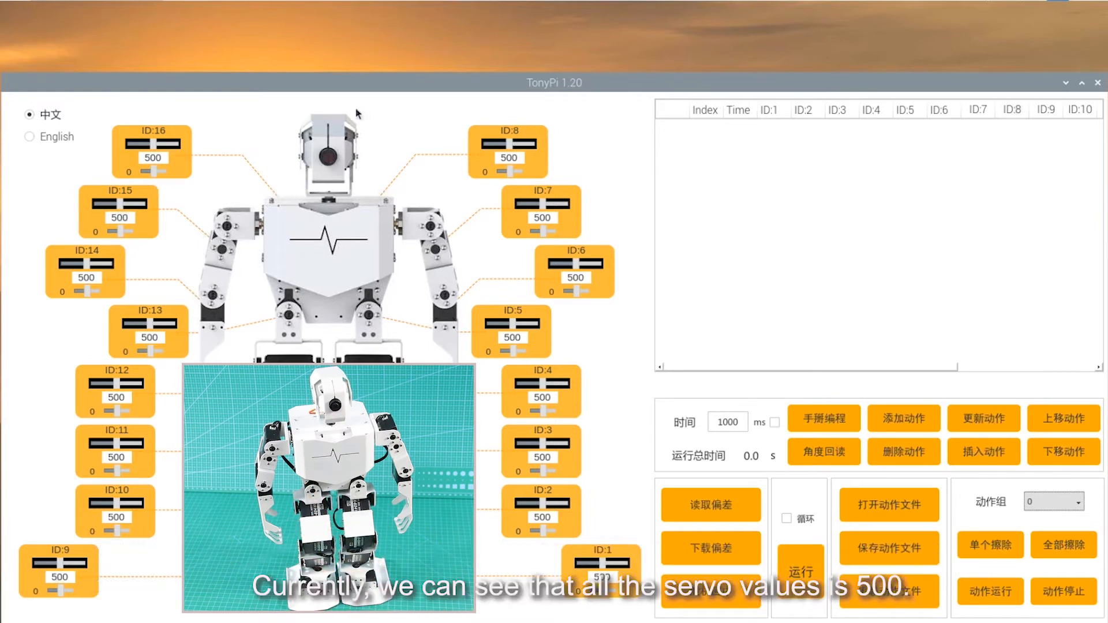
mouse_move(132, 217)
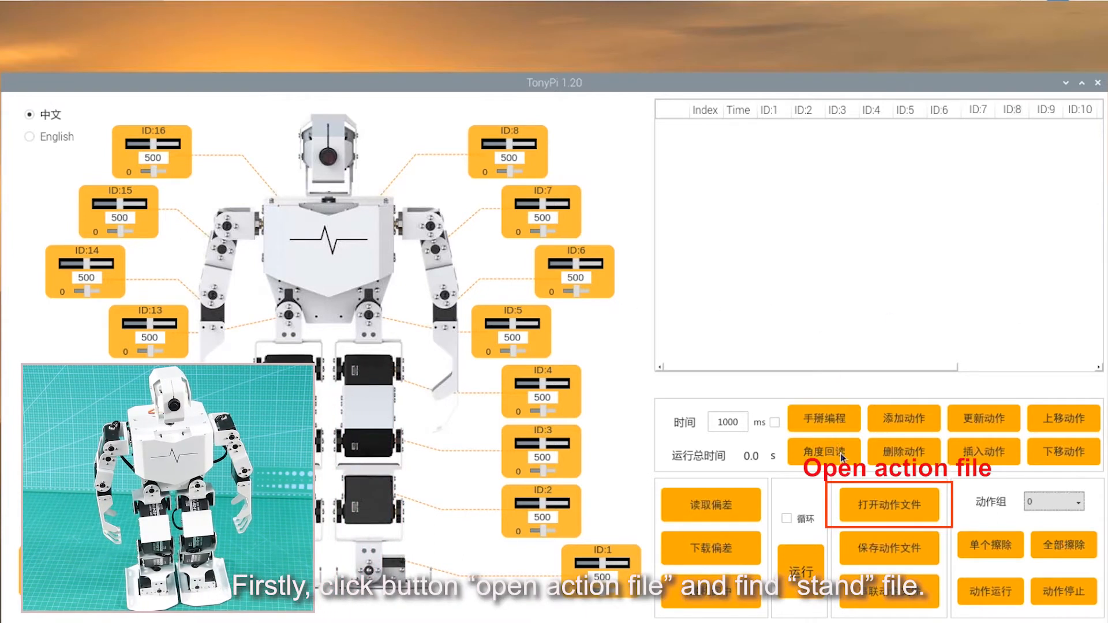
Open stand.d6a from ActionGroups and apply its first frame to the servos
click(888, 504)
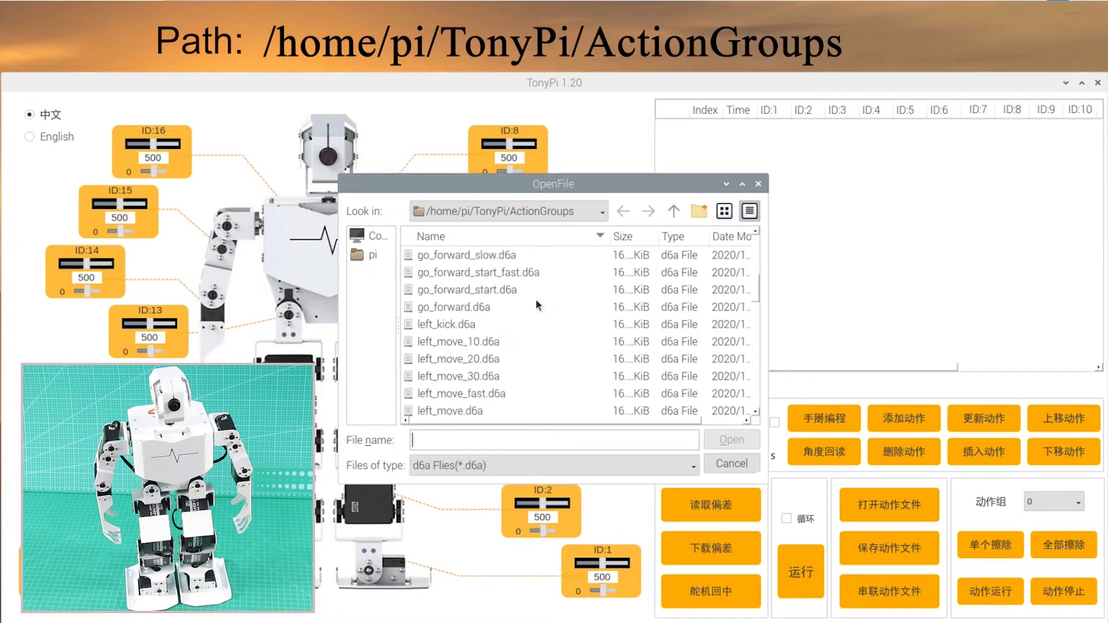
scroll(down, 3)
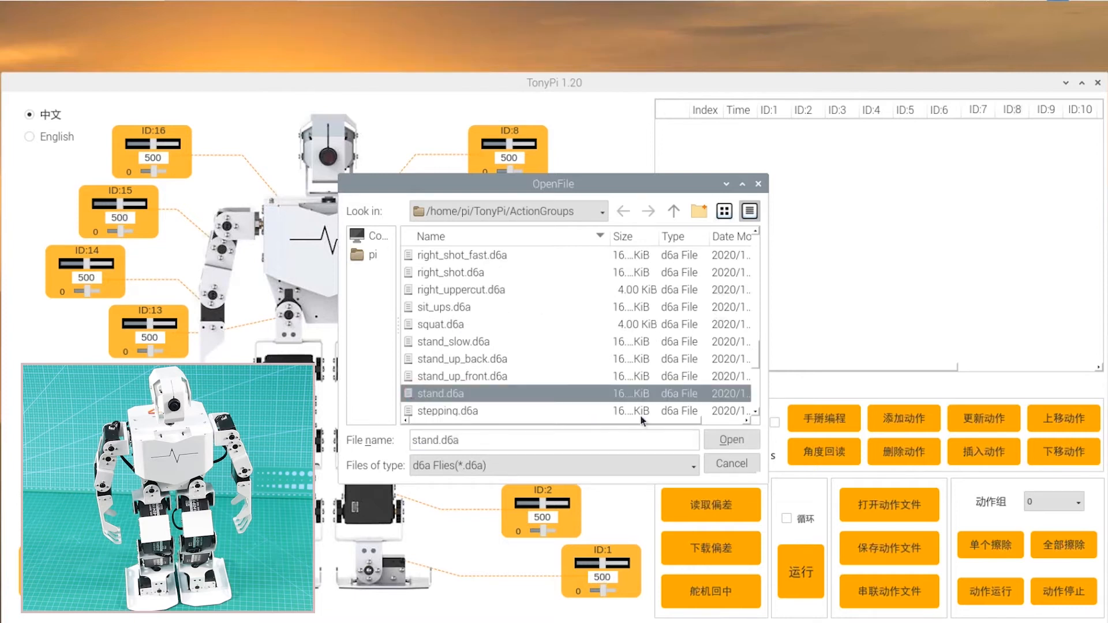
click(732, 439)
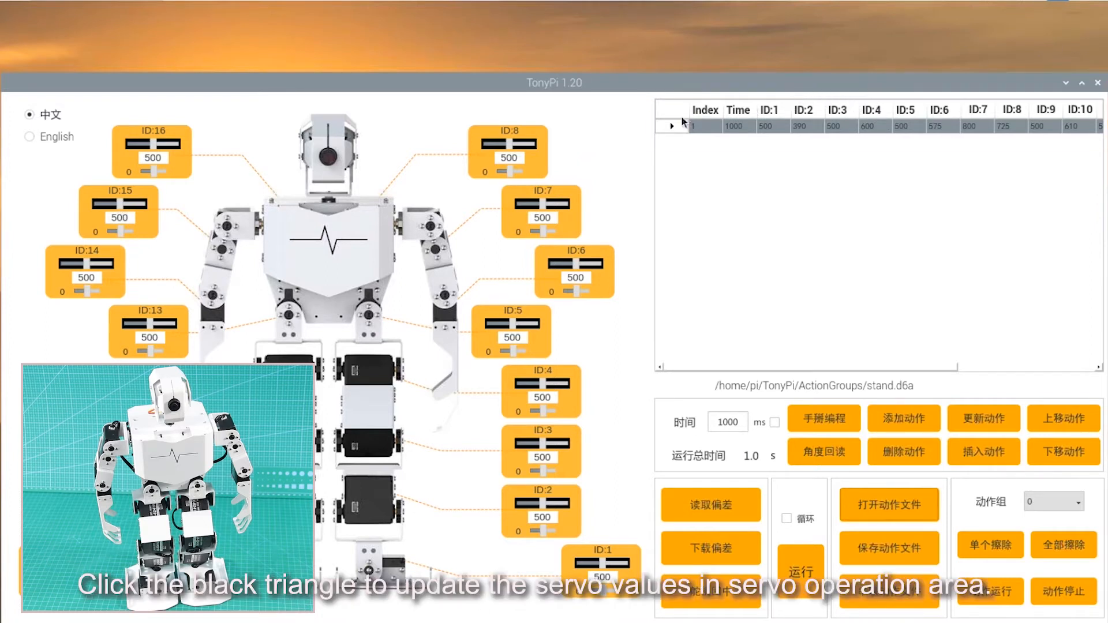
click(670, 125)
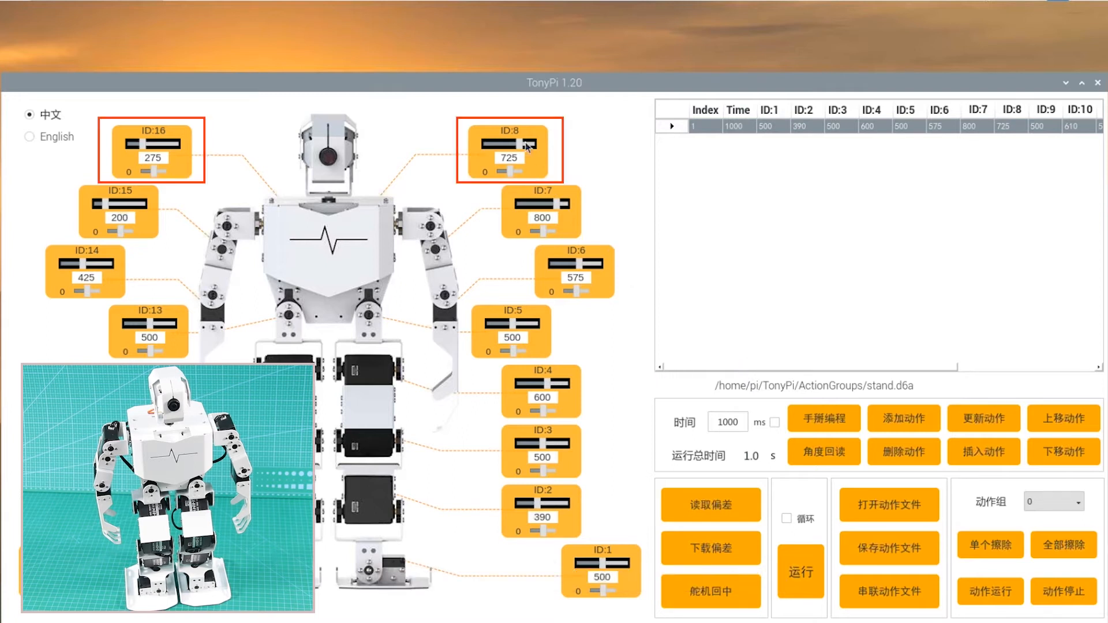
Lower servo ID:8 to about 197 and servo ID:16 to about 28
drag(523, 145, 512, 145)
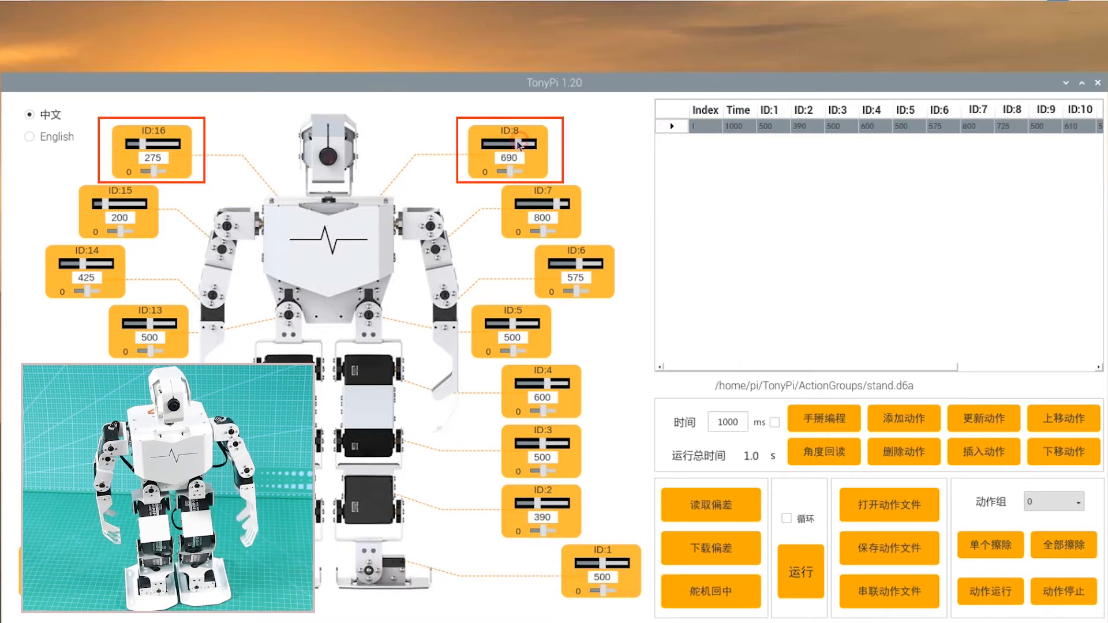
drag(531, 144, 495, 145)
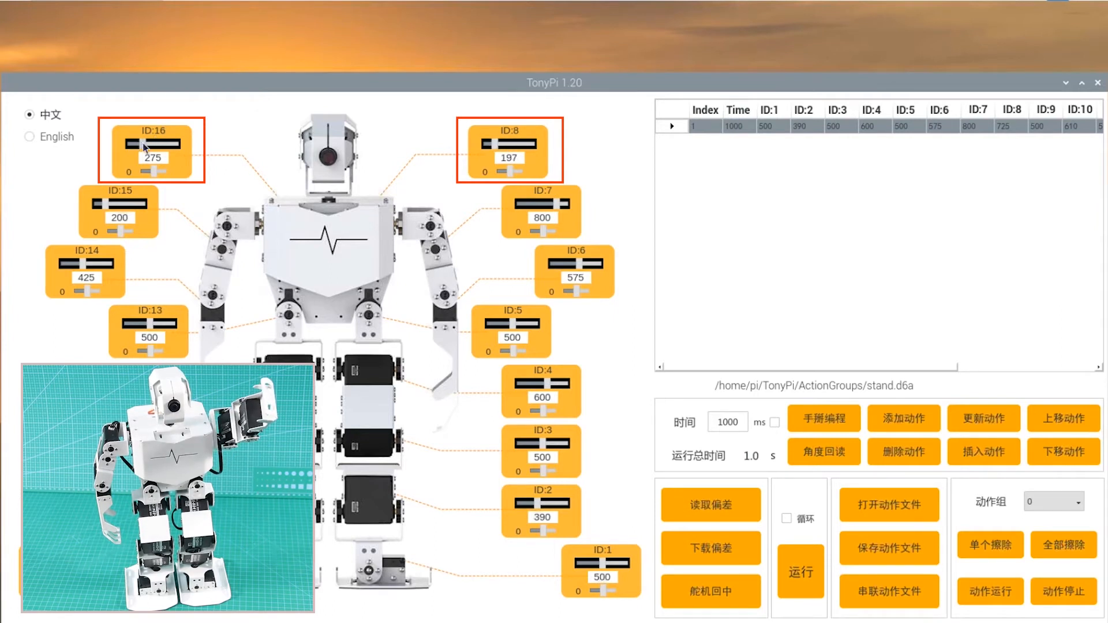
drag(152, 144, 138, 144)
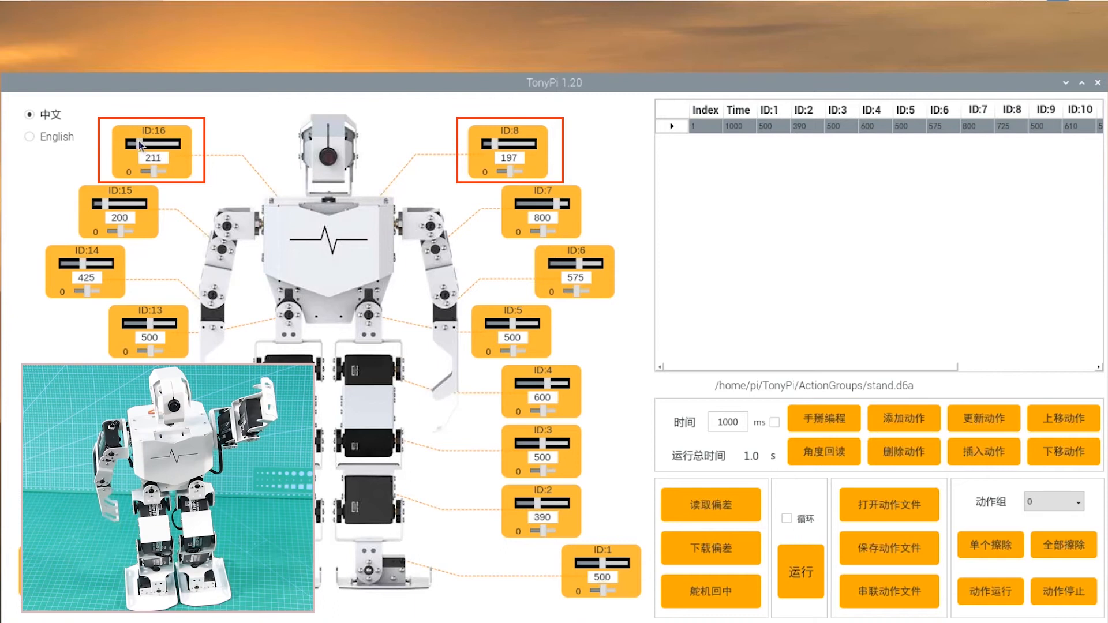
drag(145, 144, 134, 144)
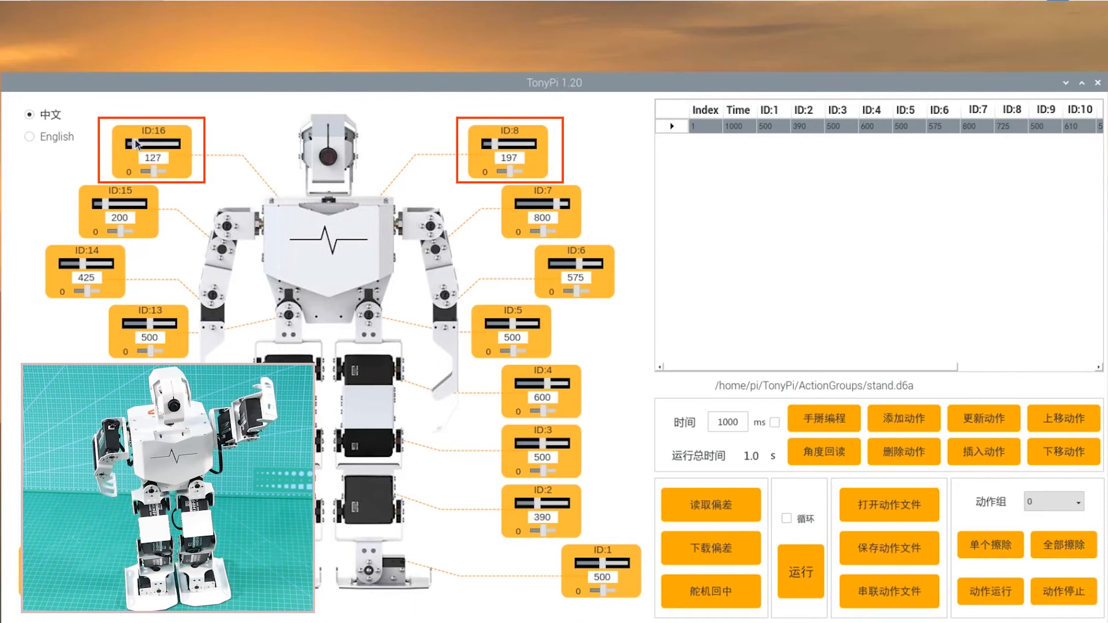
drag(141, 144, 120, 144)
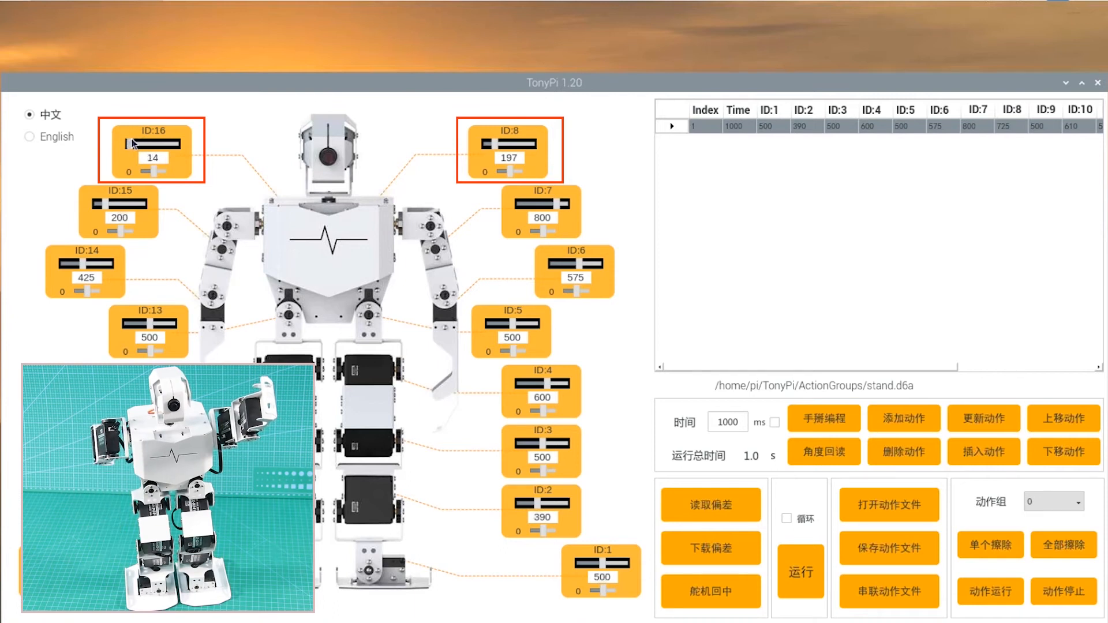
drag(123, 143, 149, 143)
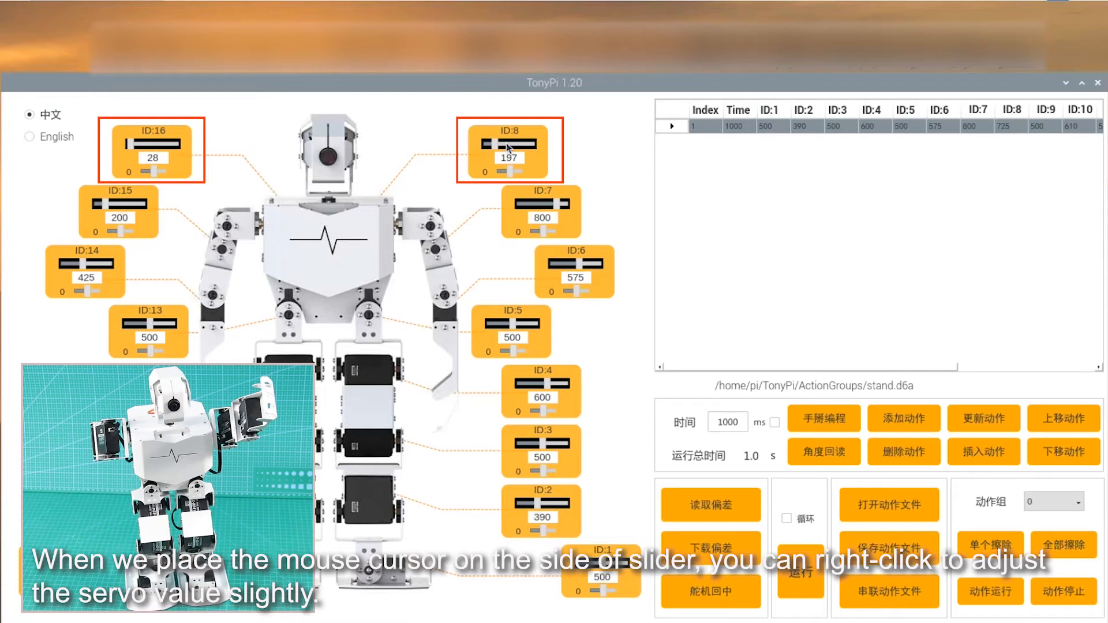
Fine-tune servos 16 and 8 to 30 and 200, then add the pose as frame two
right_click(508, 172)
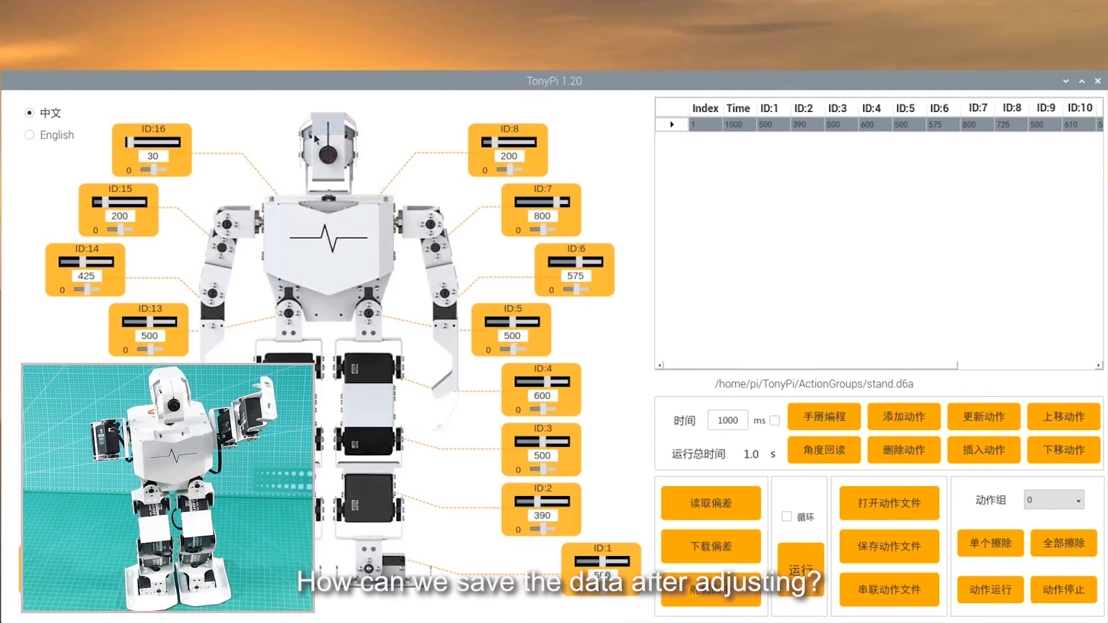
click(904, 418)
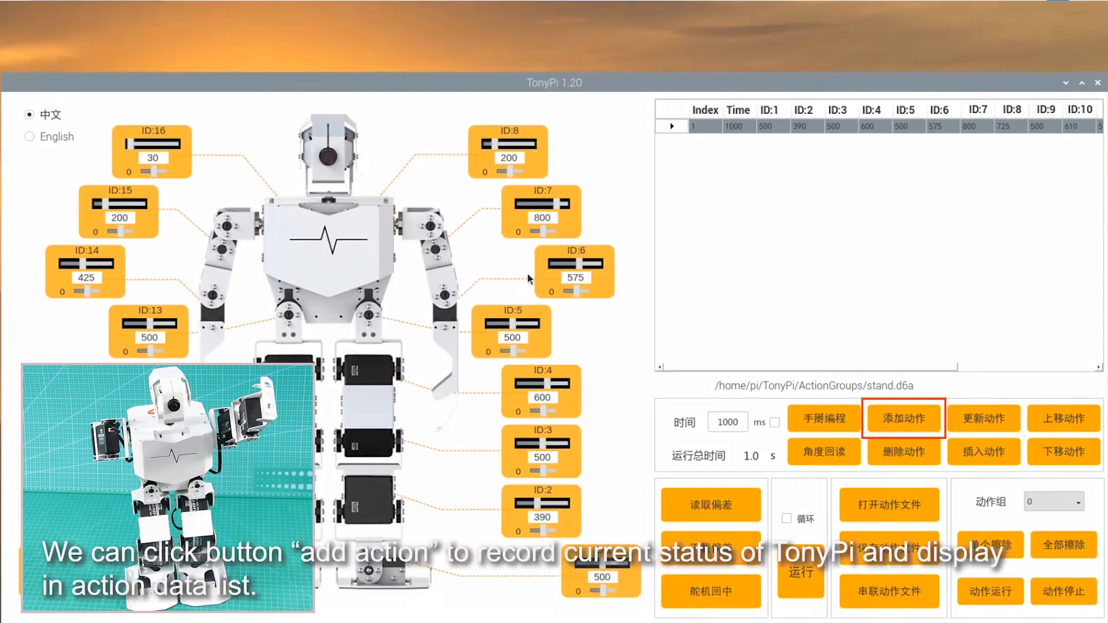
click(903, 418)
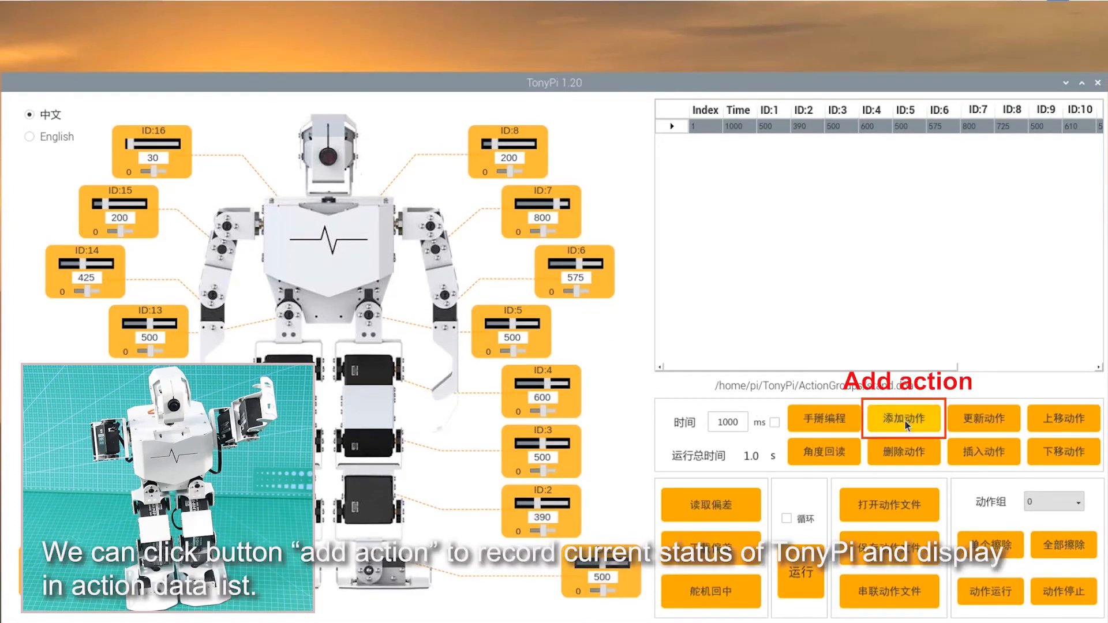
click(903, 419)
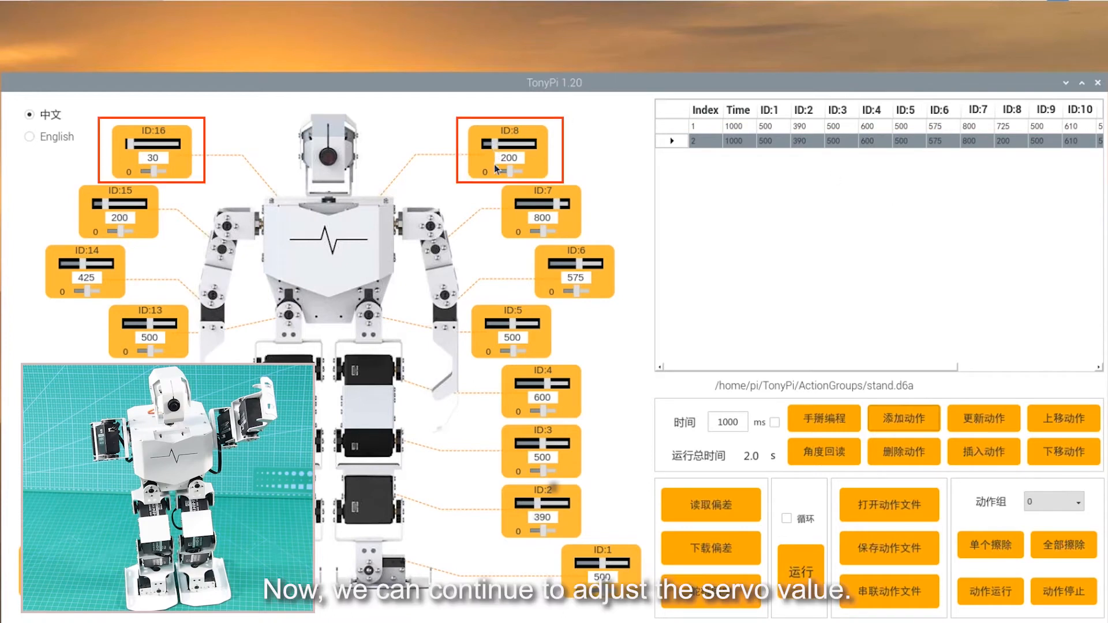
Raise servo 8 to 860 and servo 16 to 790, then add the pose as an action
drag(495, 146, 503, 146)
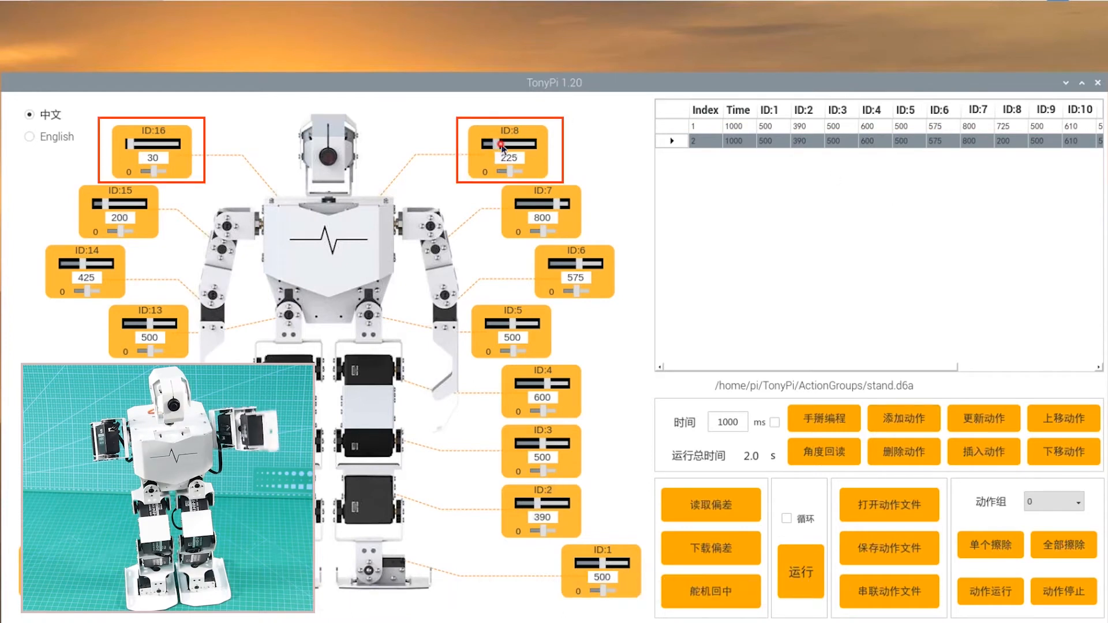
drag(498, 145, 527, 145)
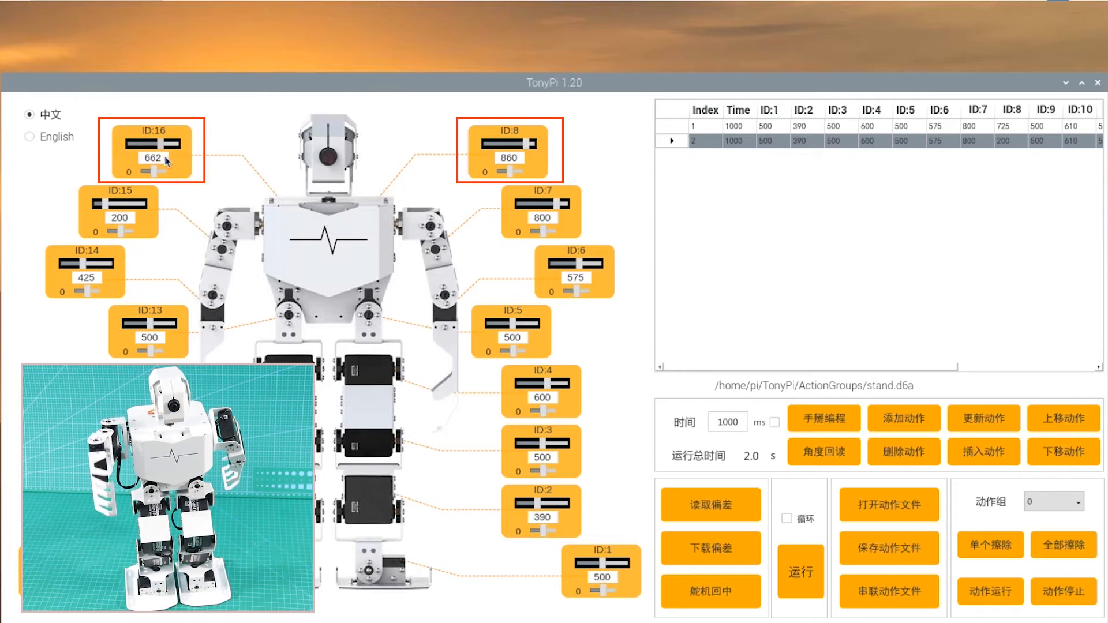
drag(152, 147, 173, 147)
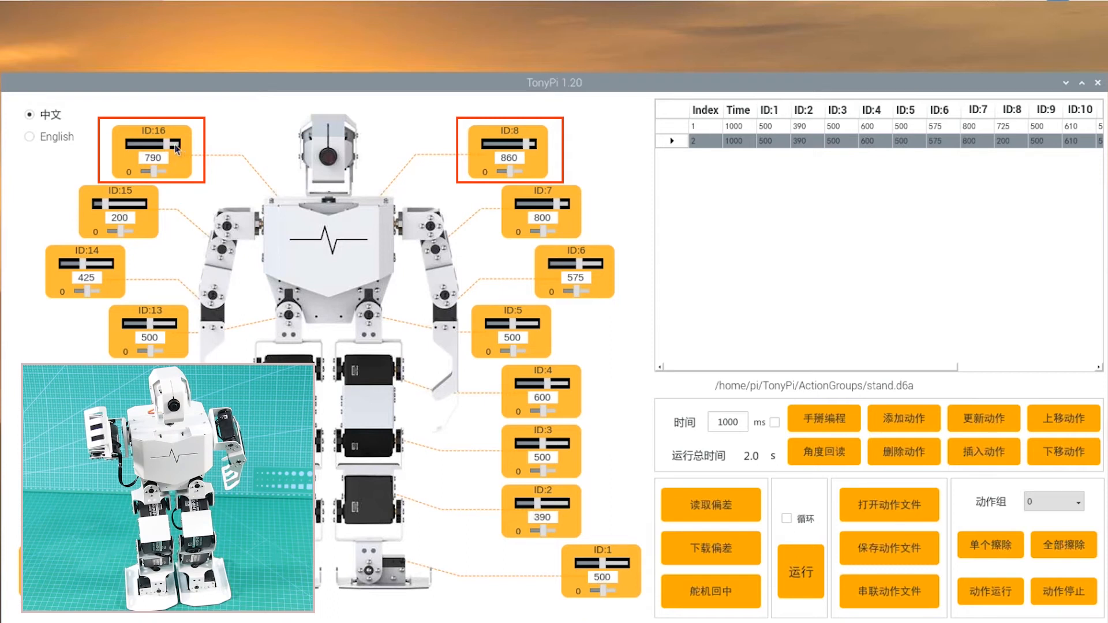
click(903, 419)
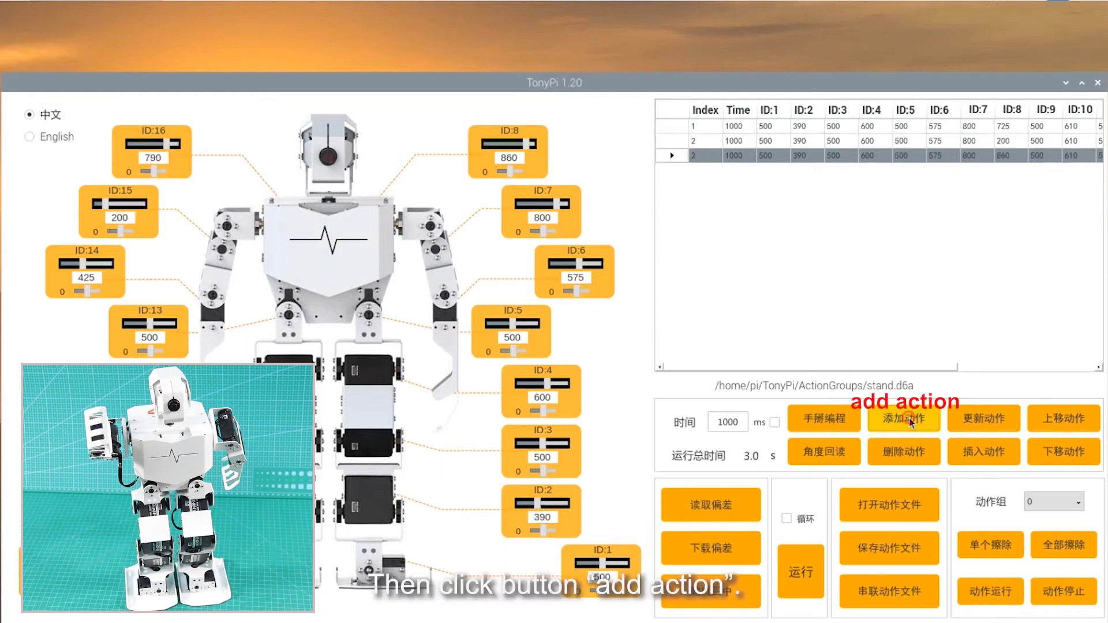
click(904, 419)
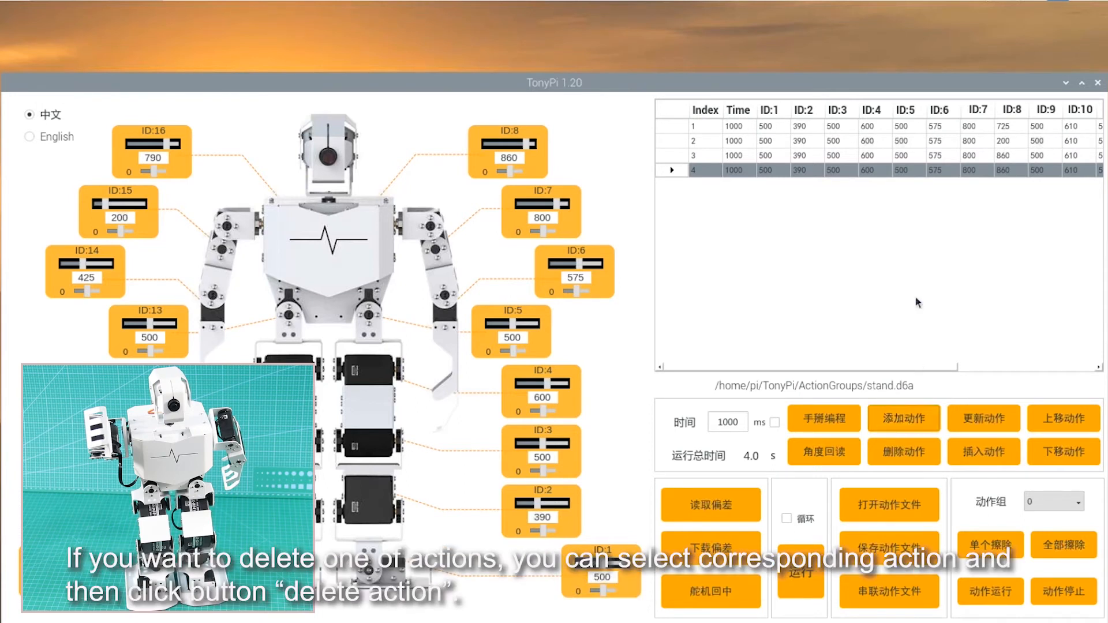
Select row 4 and delete it, leaving three frames totaling 3.0 s
click(903, 451)
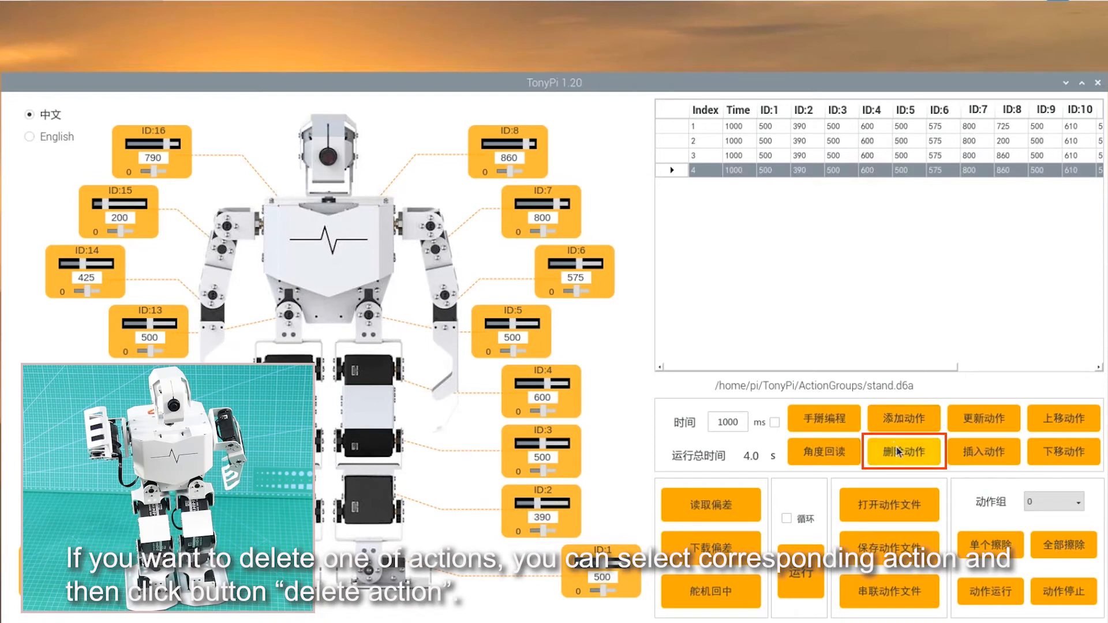
click(904, 453)
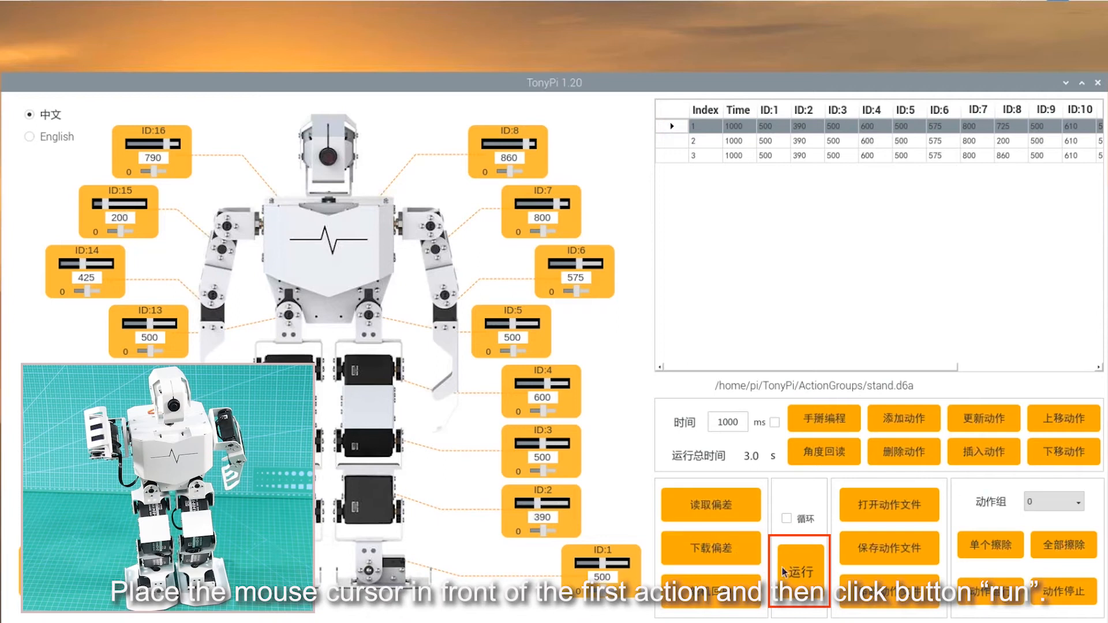
Run the three-frame action sequence on the robot from action 1
click(799, 573)
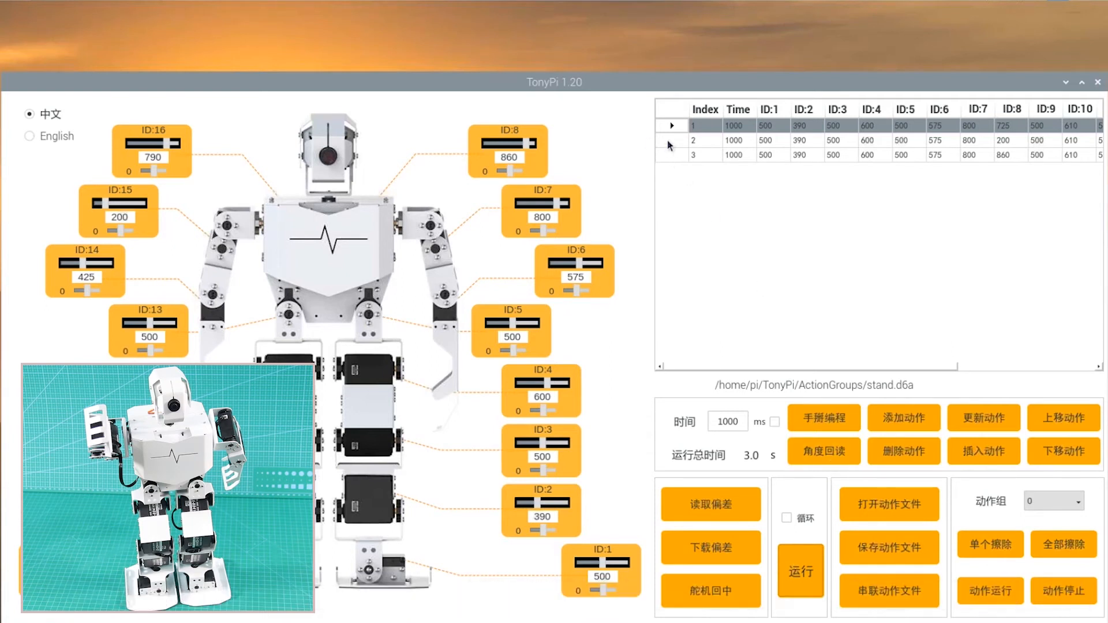
Select action 2 and set its servo ID:8 value to 230
click(693, 140)
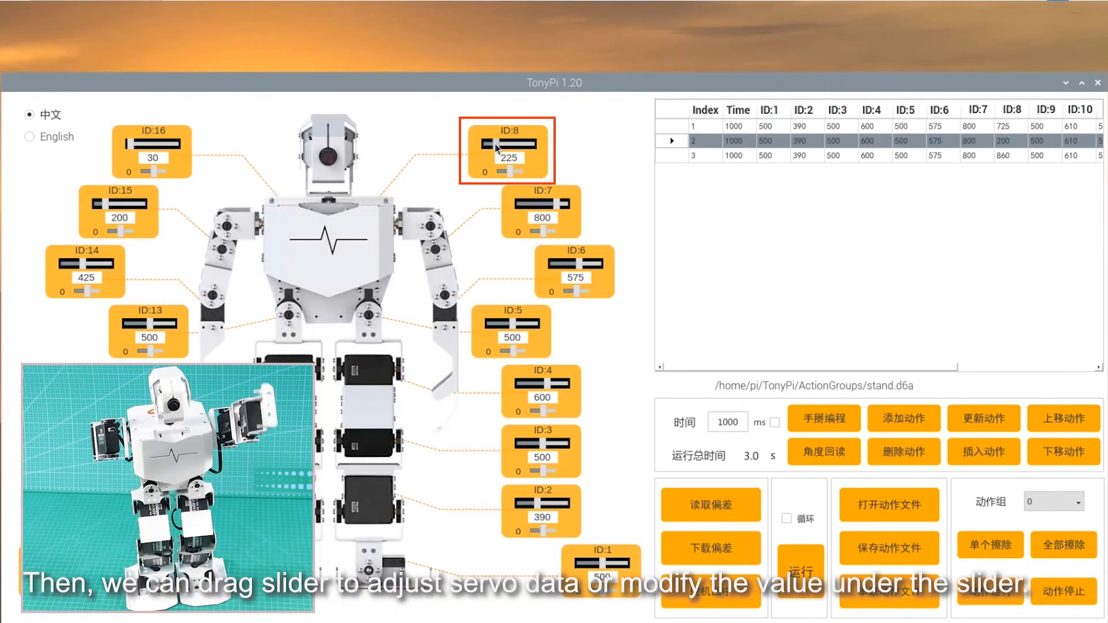
click(512, 160)
text(230)
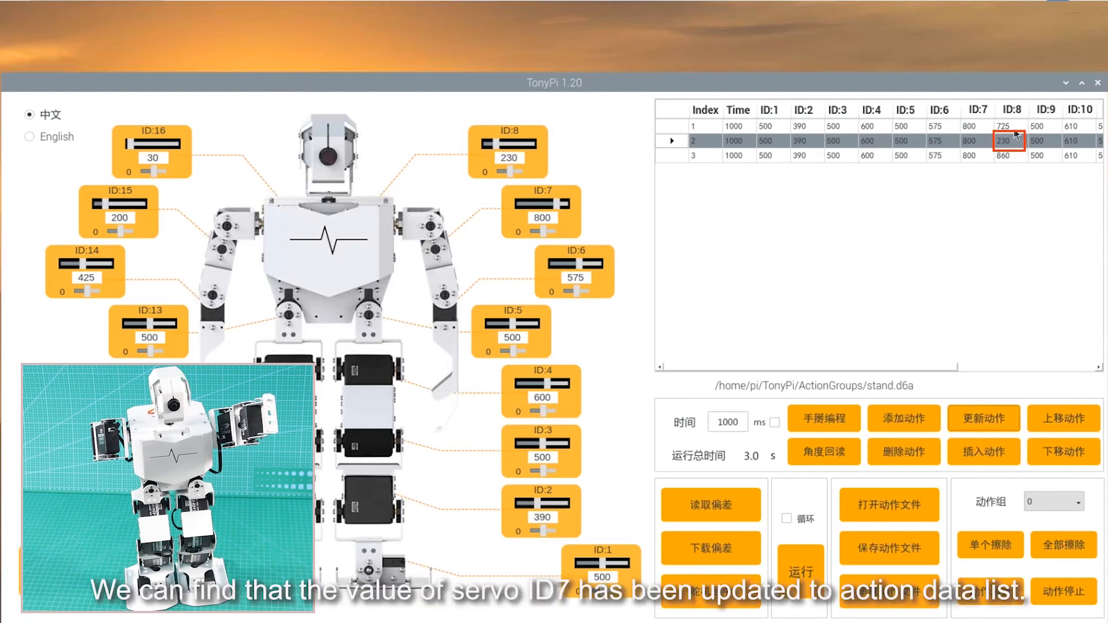
mouse_move(1023, 139)
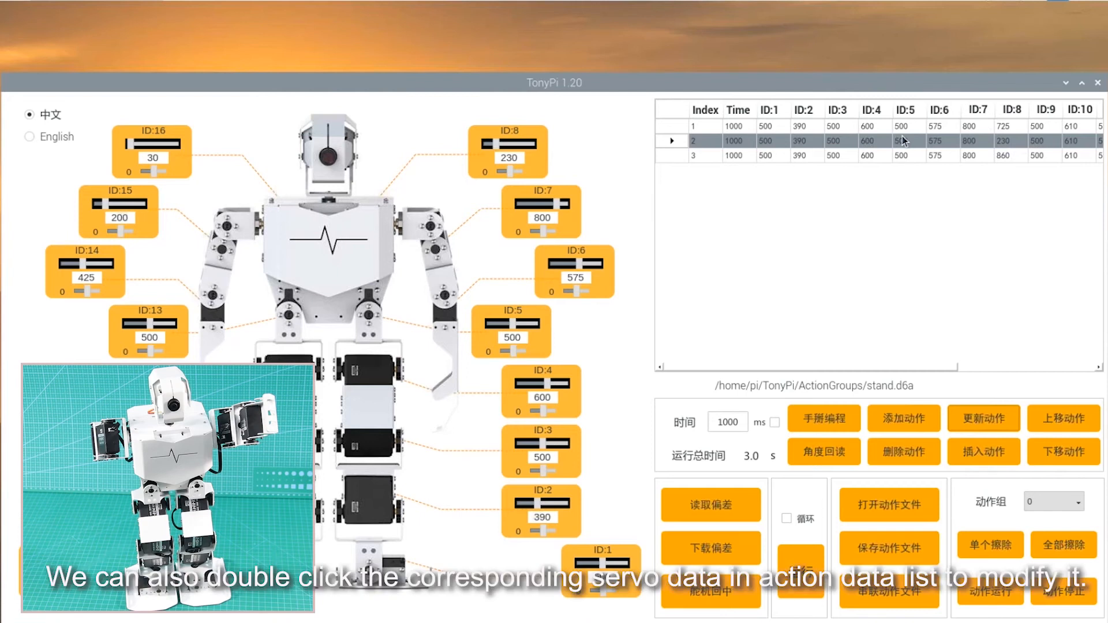
double_click(899, 140)
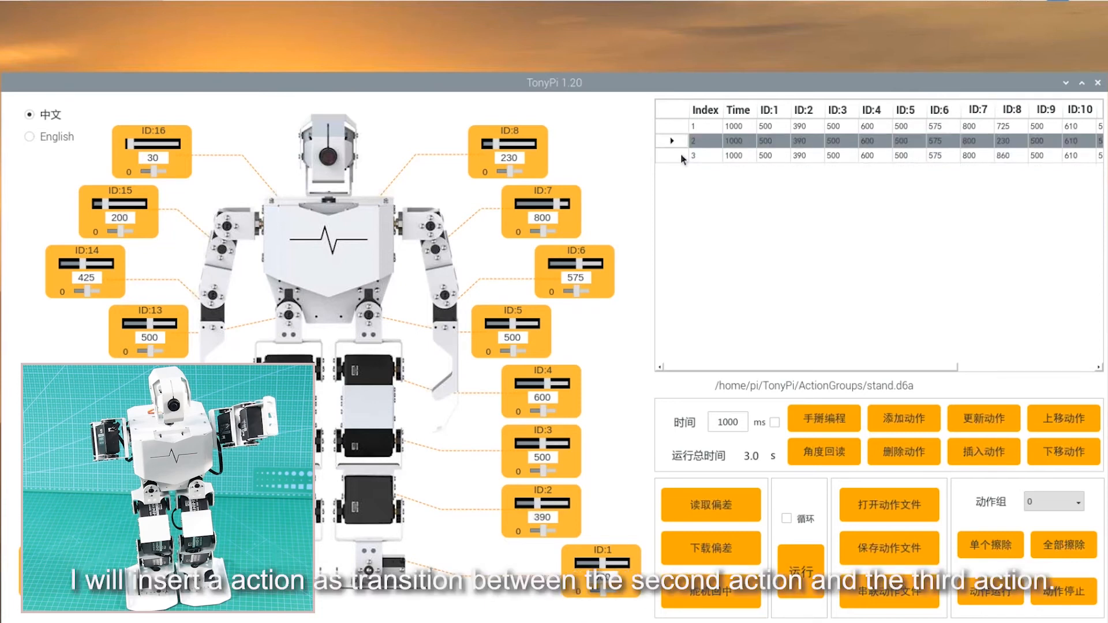
Insert a transition frame before action 3 and set its time to 500 ms
click(706, 155)
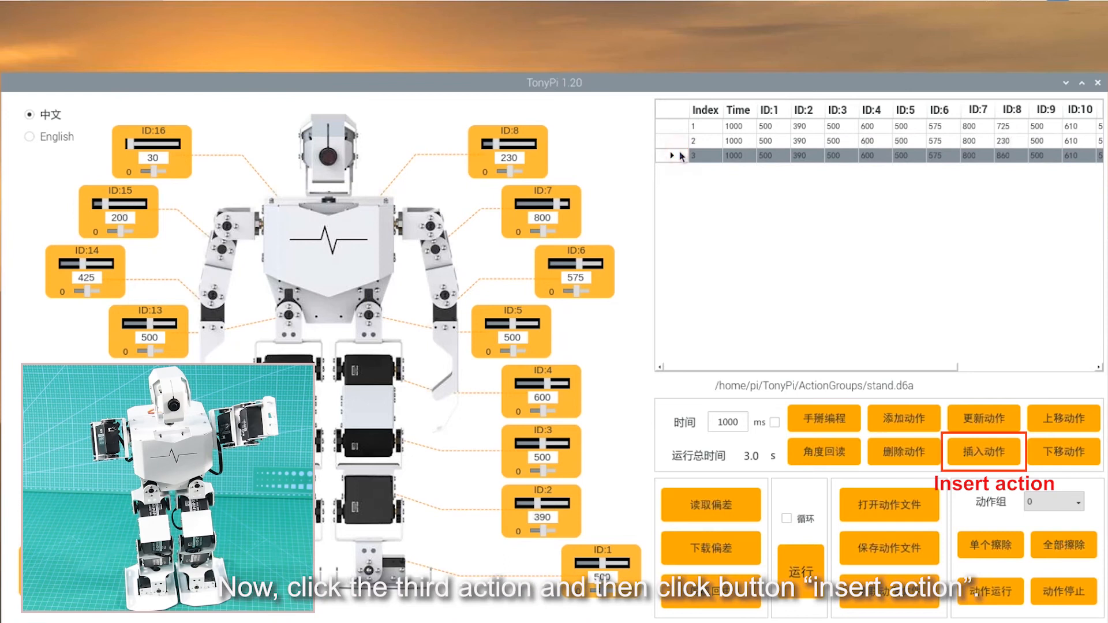
click(983, 452)
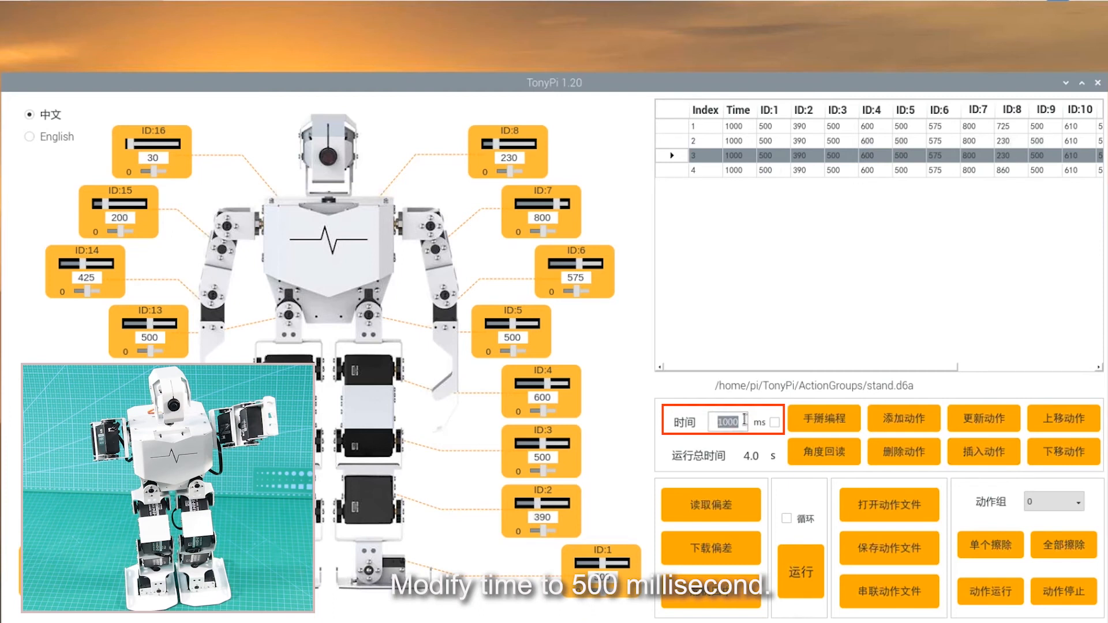
click(984, 418)
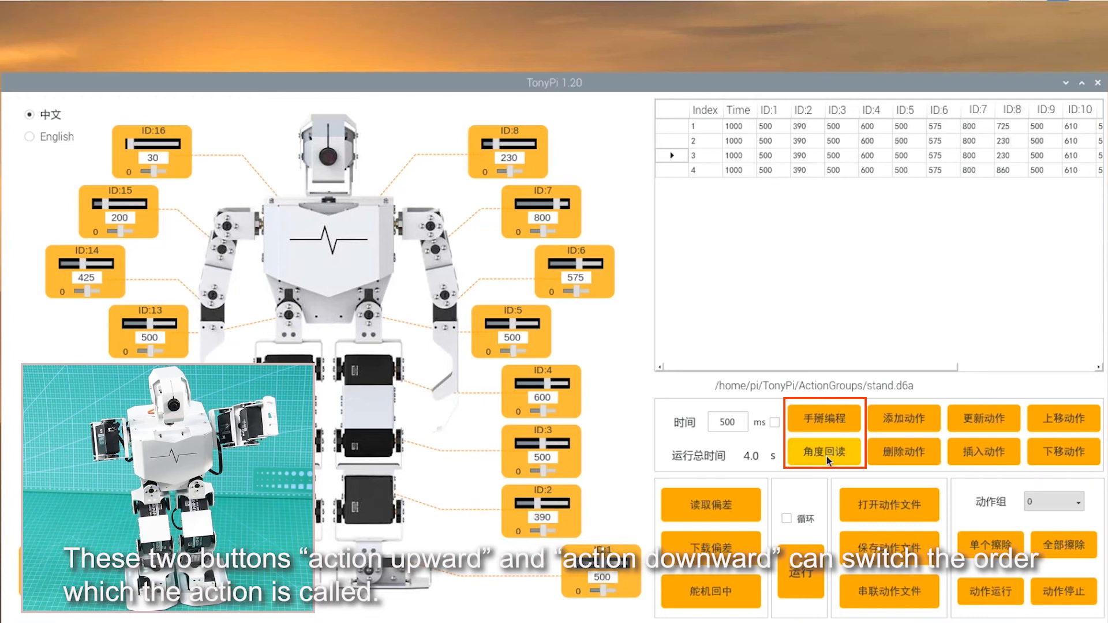
Try manual posing and angle read-back, then bring up the action-file save browser
click(824, 418)
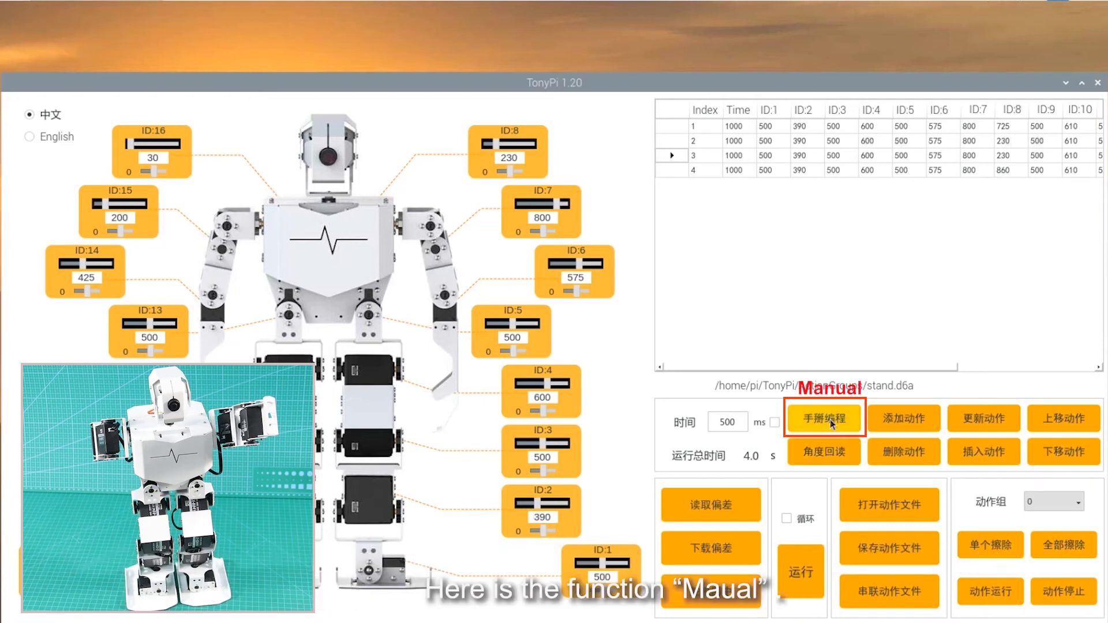
click(824, 419)
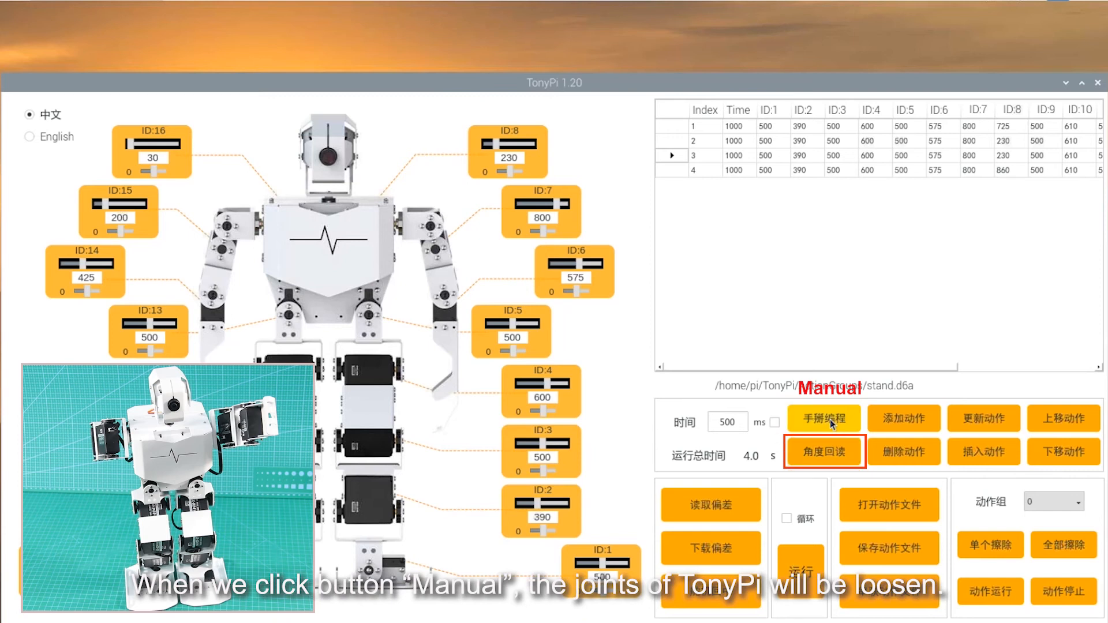
click(824, 418)
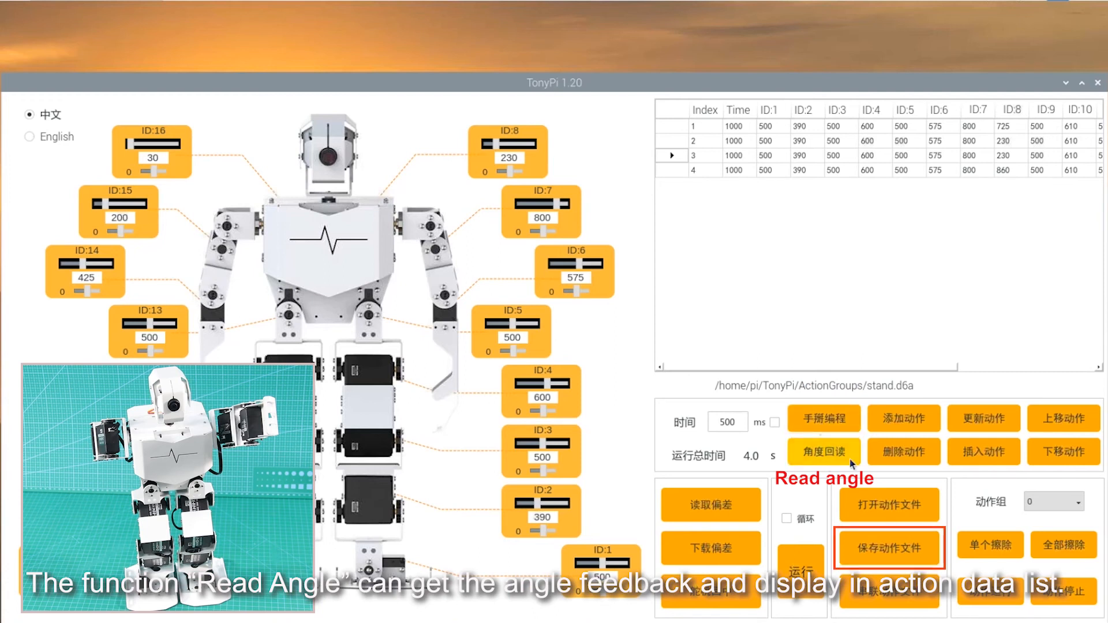
click(888, 548)
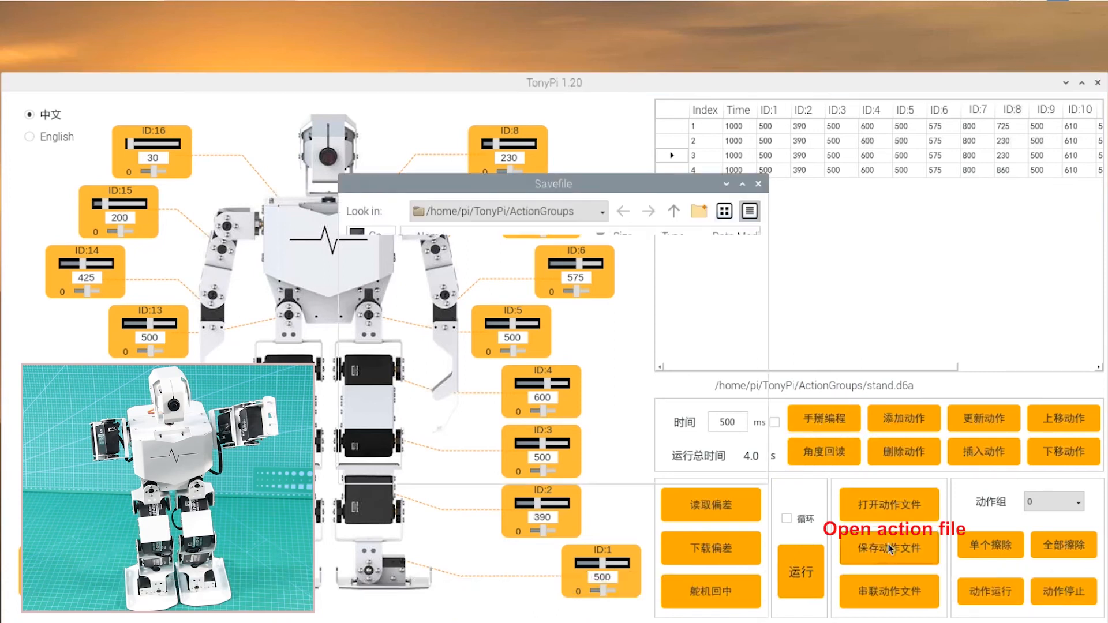
Enter the file name 'swing' and save the four-frame action group
click(889, 546)
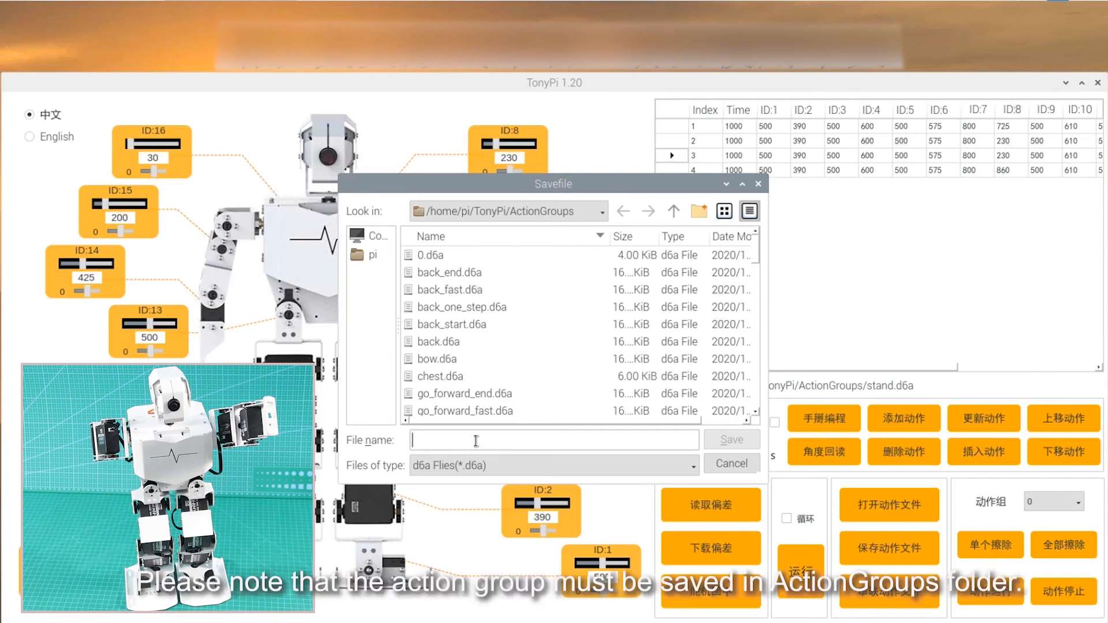
text(s)
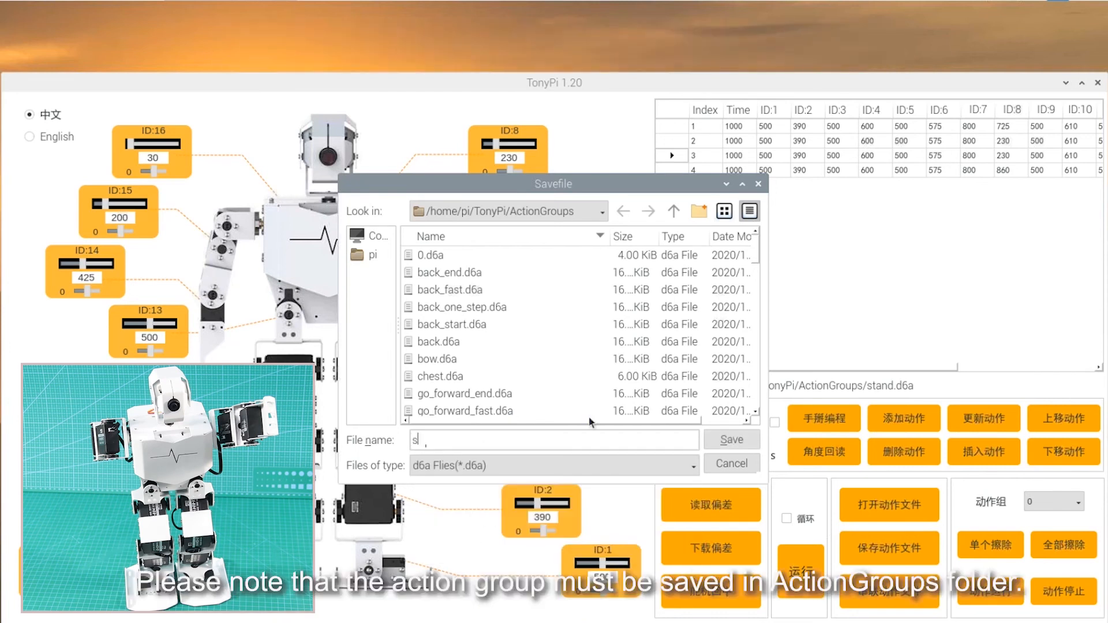
text(wing)
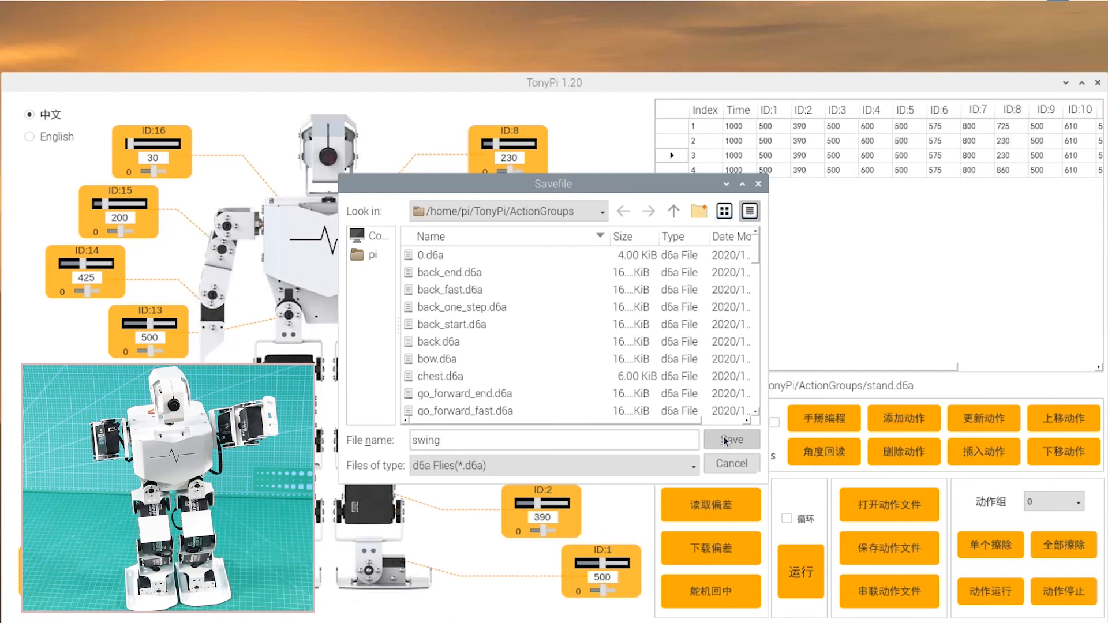
click(732, 439)
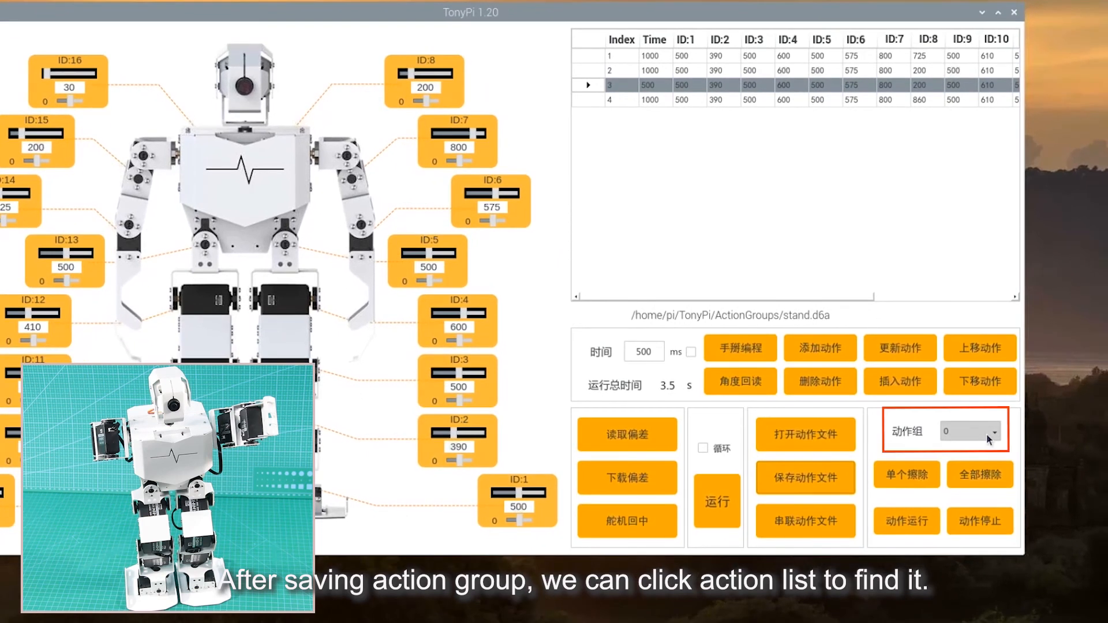
Pick 'wave' from the 动作组 action group dropdown
click(996, 432)
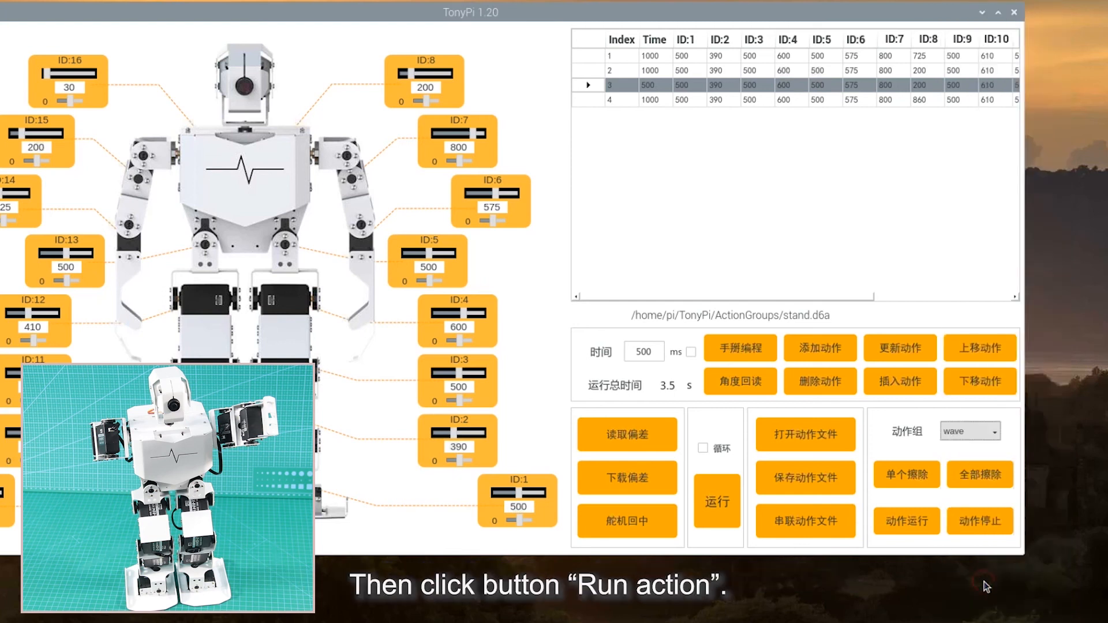
Run the wave action group on the robot, then read back stored servo deviations
click(906, 521)
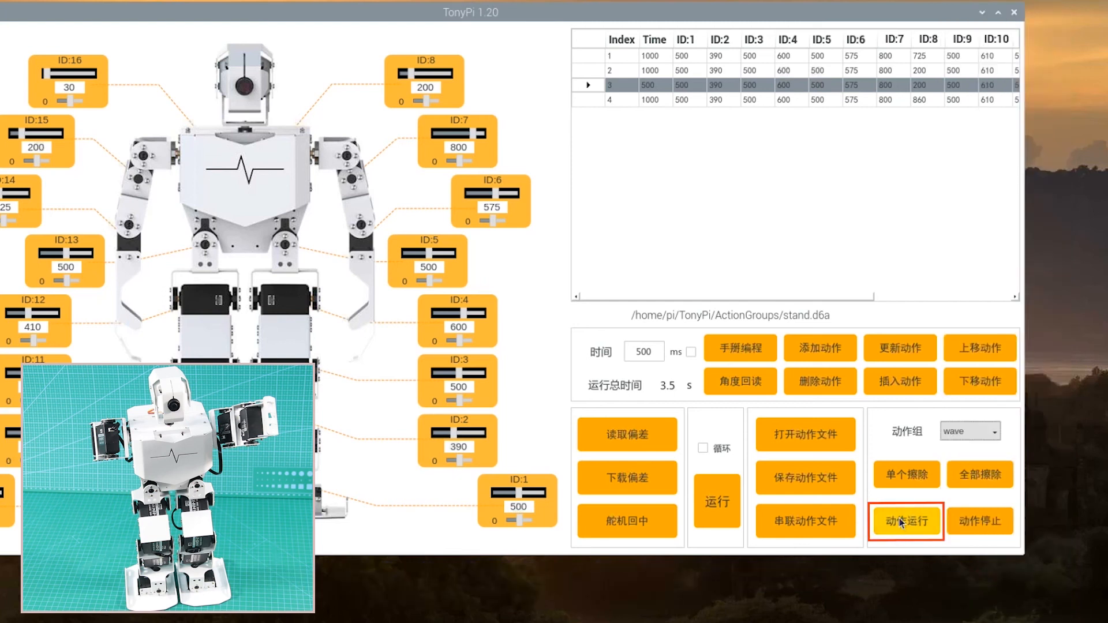
click(906, 522)
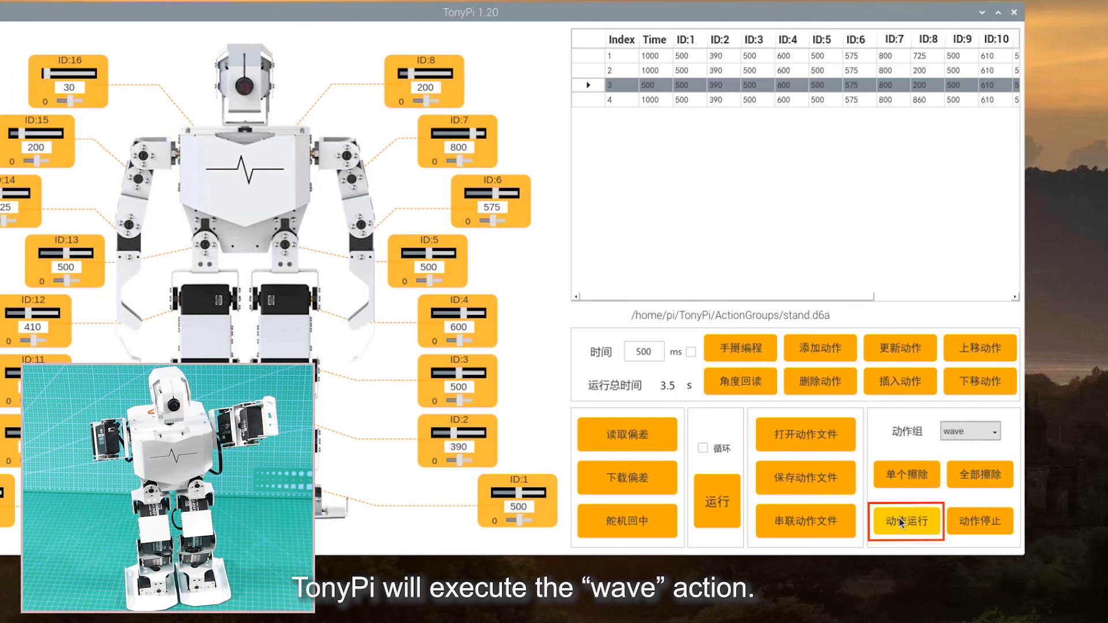
click(906, 521)
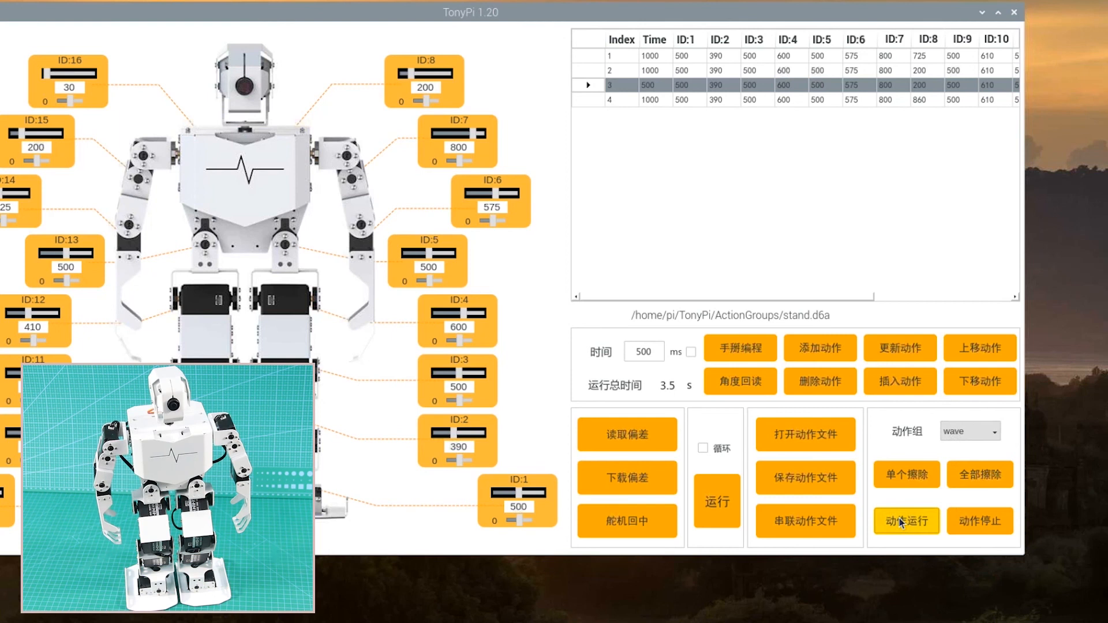
click(980, 521)
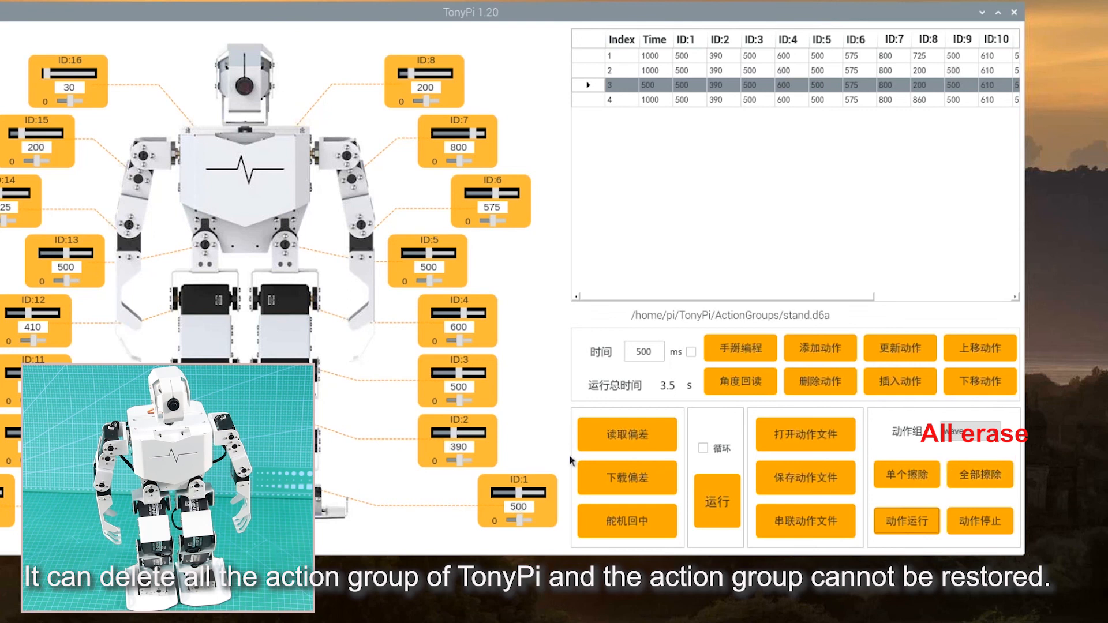
click(627, 434)
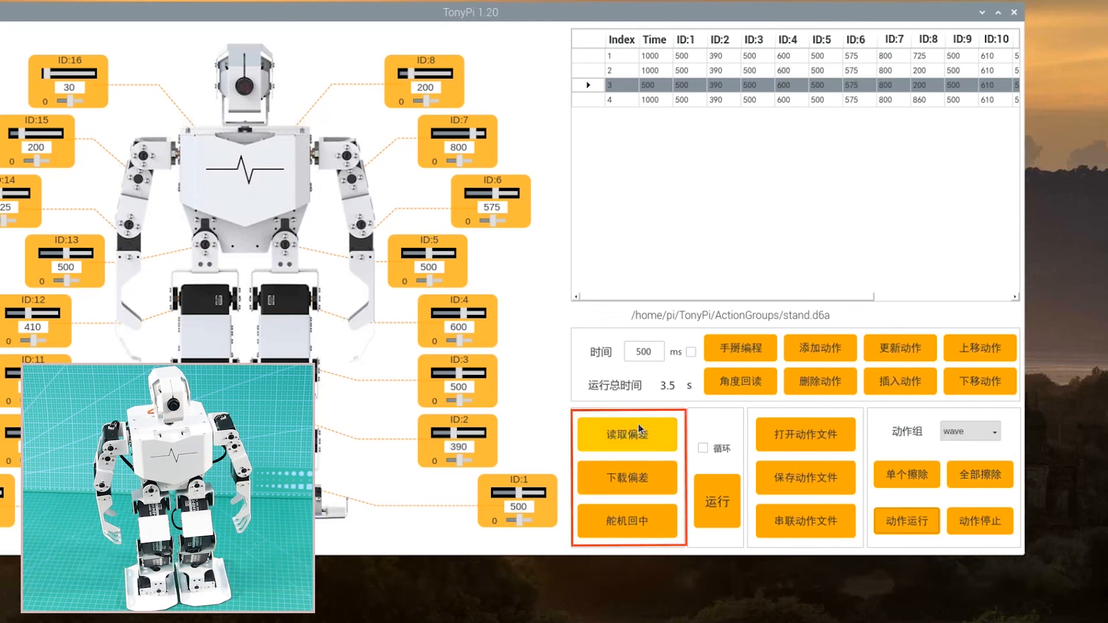